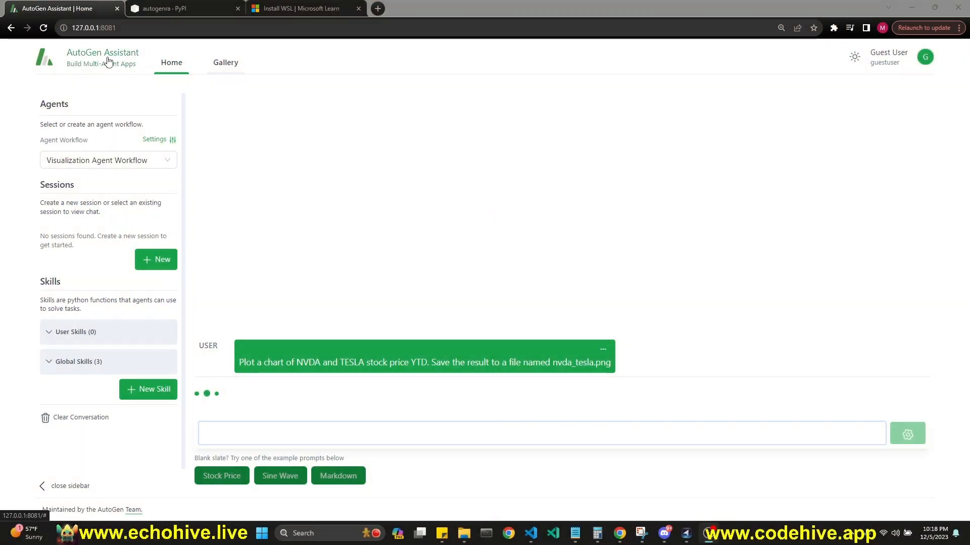
Highlight words in the stock chart request and glance over the autogenra PyPI page.
double_click(58, 509)
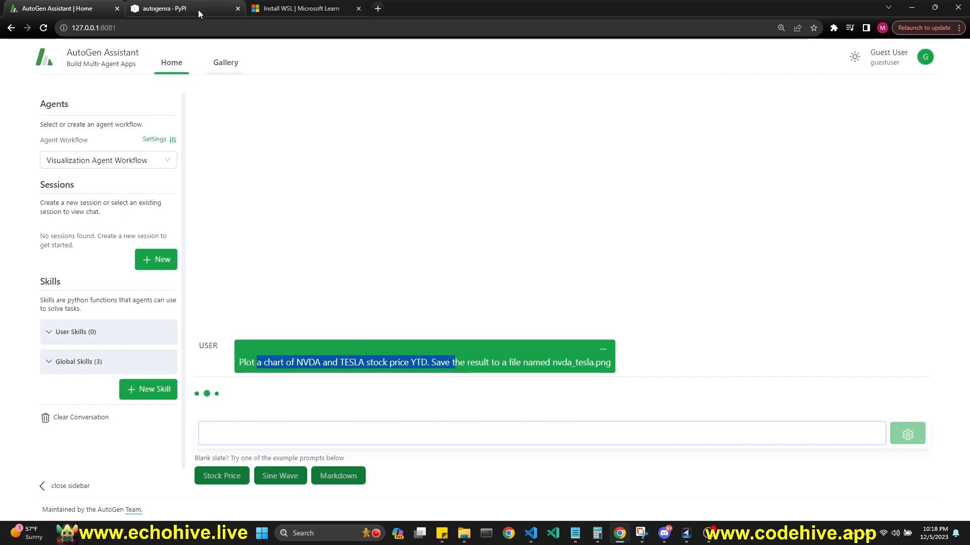
click(160, 8)
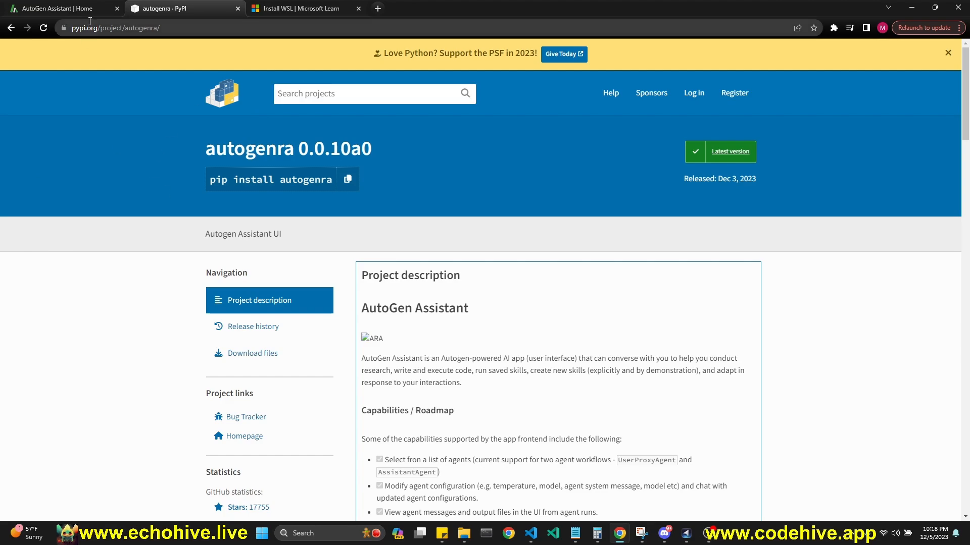
scroll(down, 3)
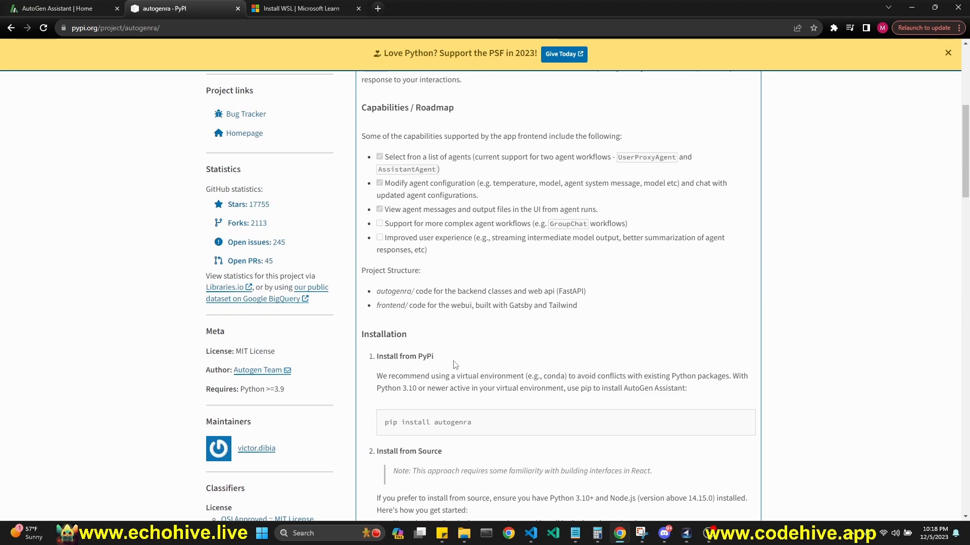
Return to AutoGen Assistant and close the agent workflow list unchanged.
click(58, 8)
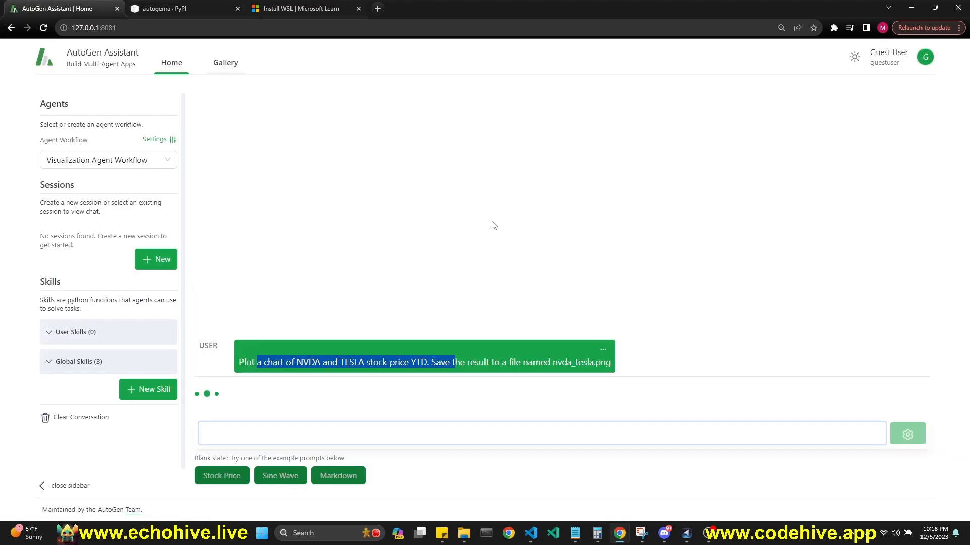
click(108, 160)
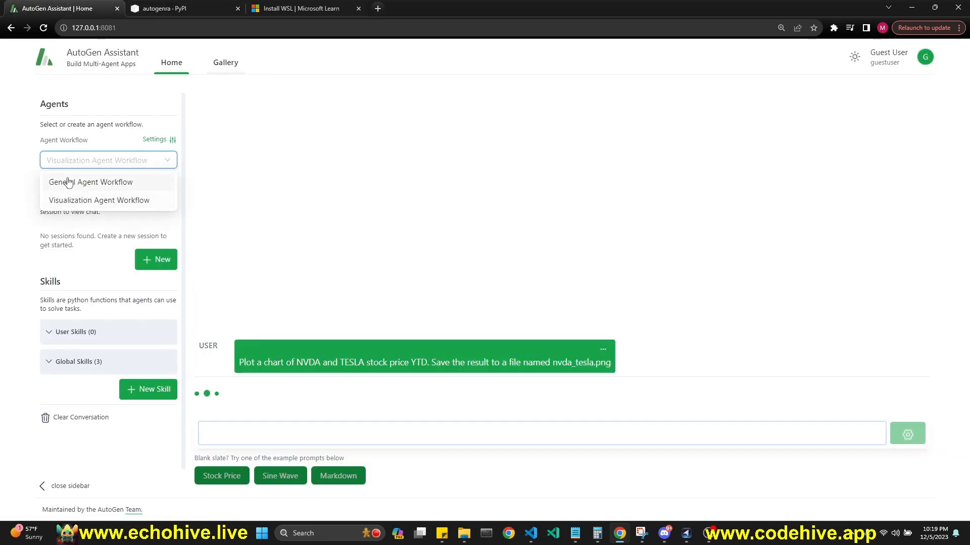
mouse_move(337, 186)
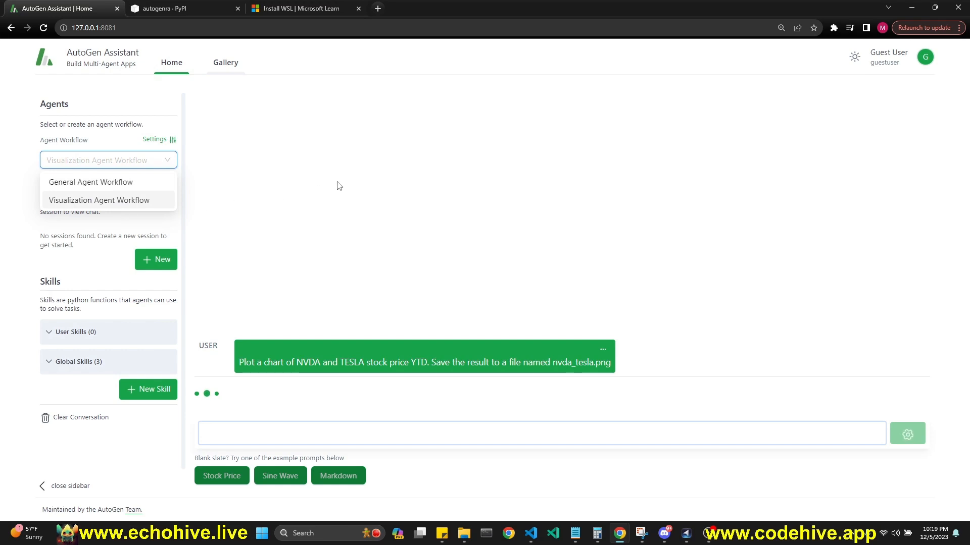
click(179, 9)
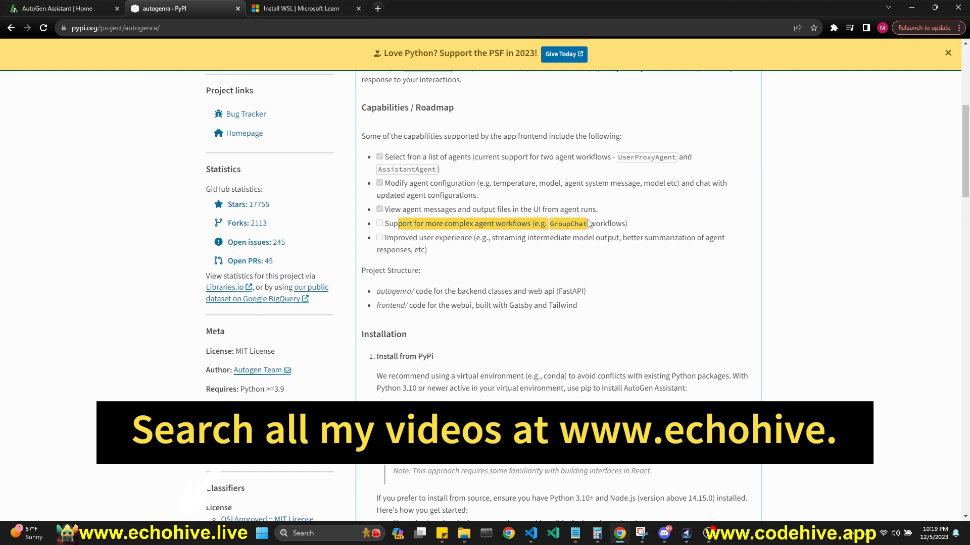
click(56, 8)
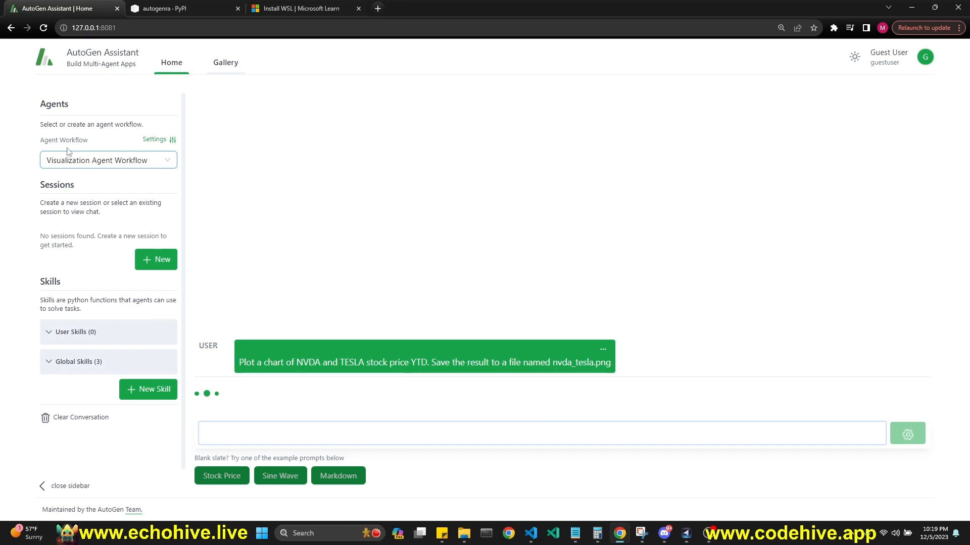
Open agent workflow settings, keep the sender's human input mode NEVER, and scroll the system message.
click(154, 140)
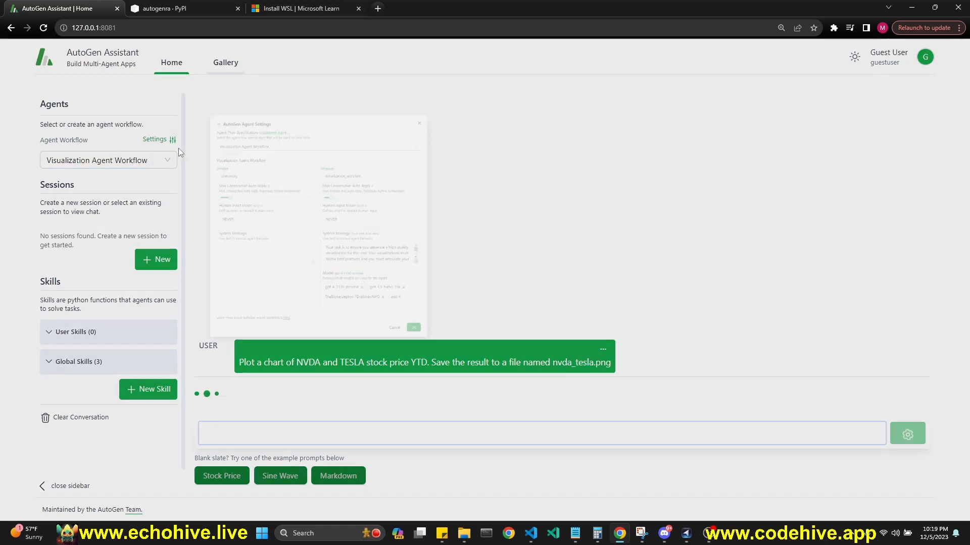
click(159, 140)
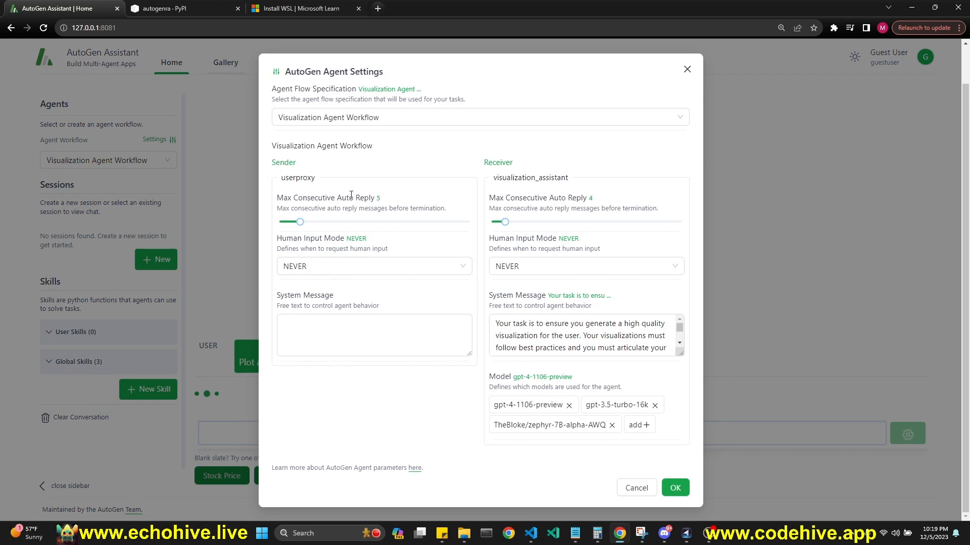
click(374, 266)
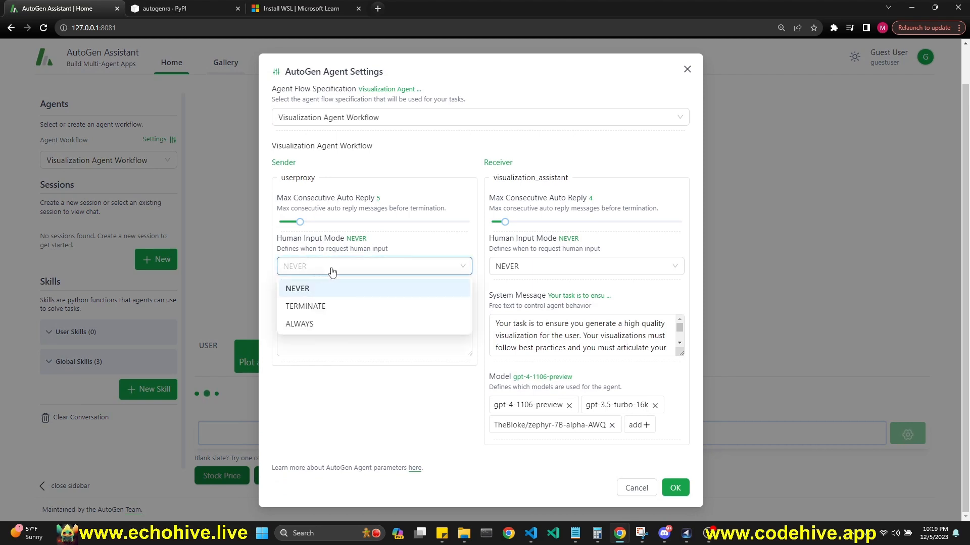
click(297, 288)
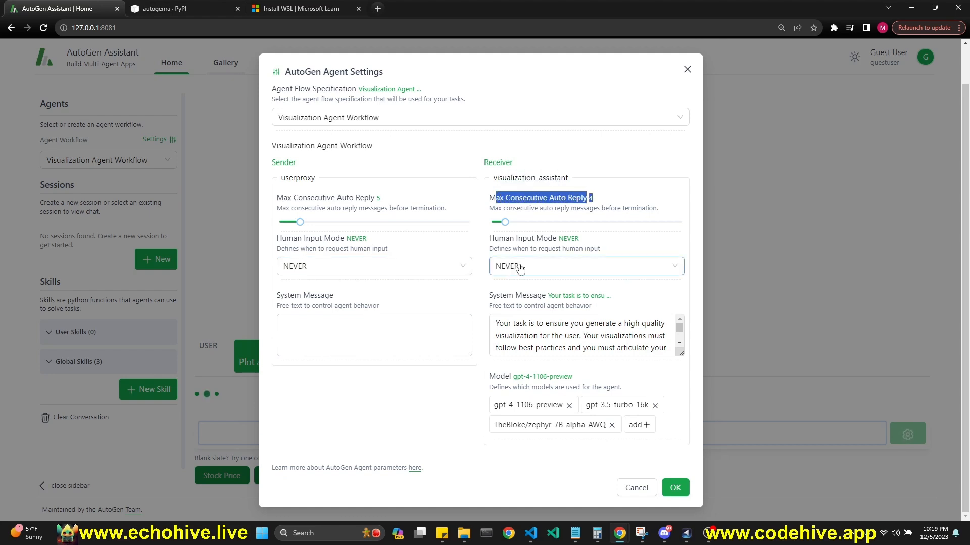
scroll(down, 3)
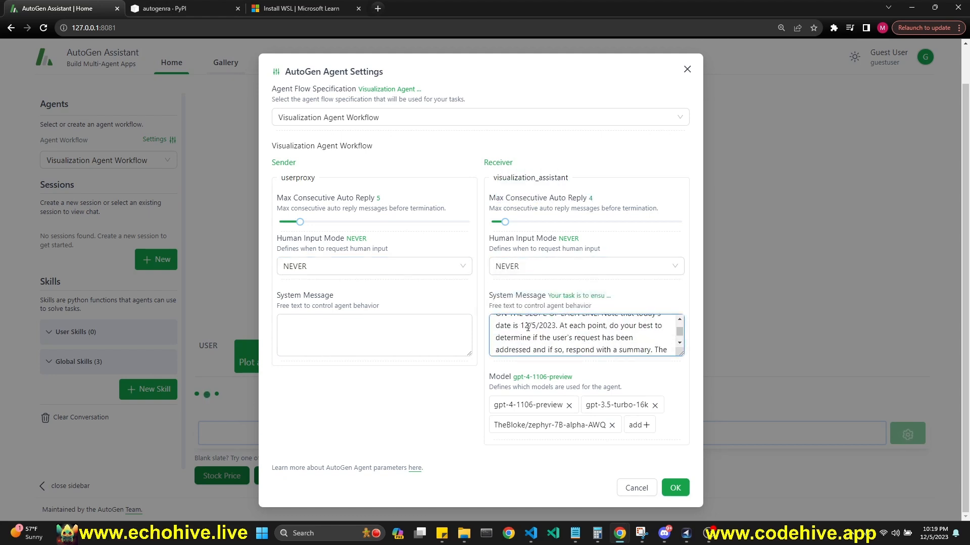
scroll(down, 3)
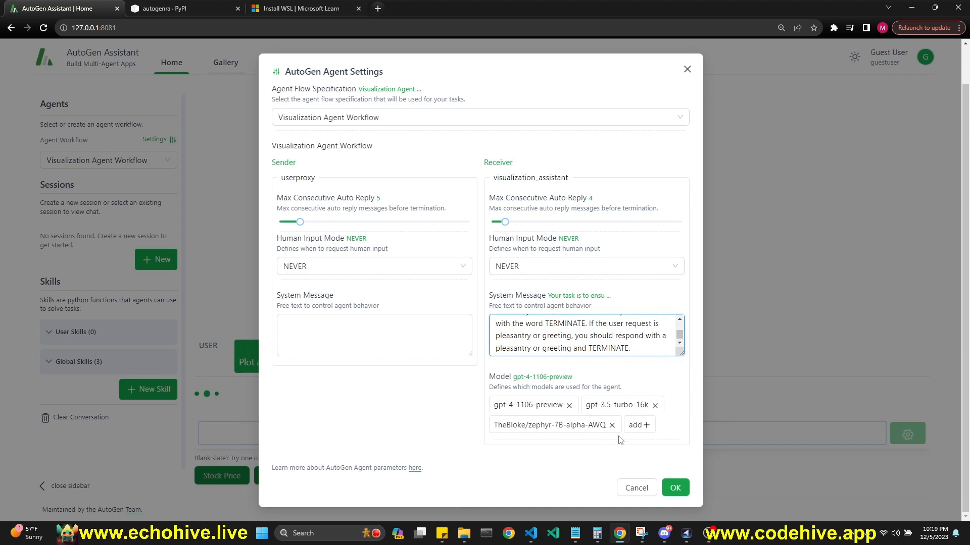
mouse_move(516, 457)
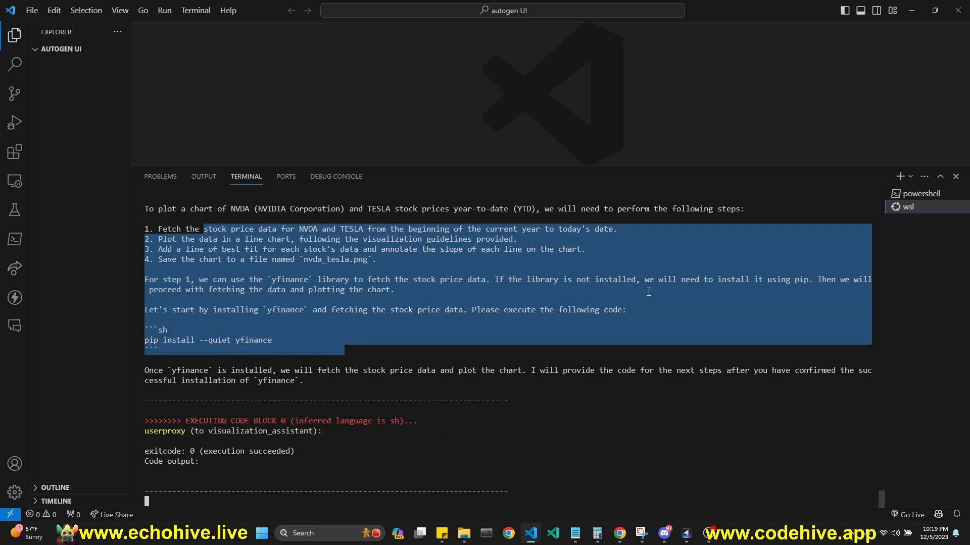
mouse_move(907, 207)
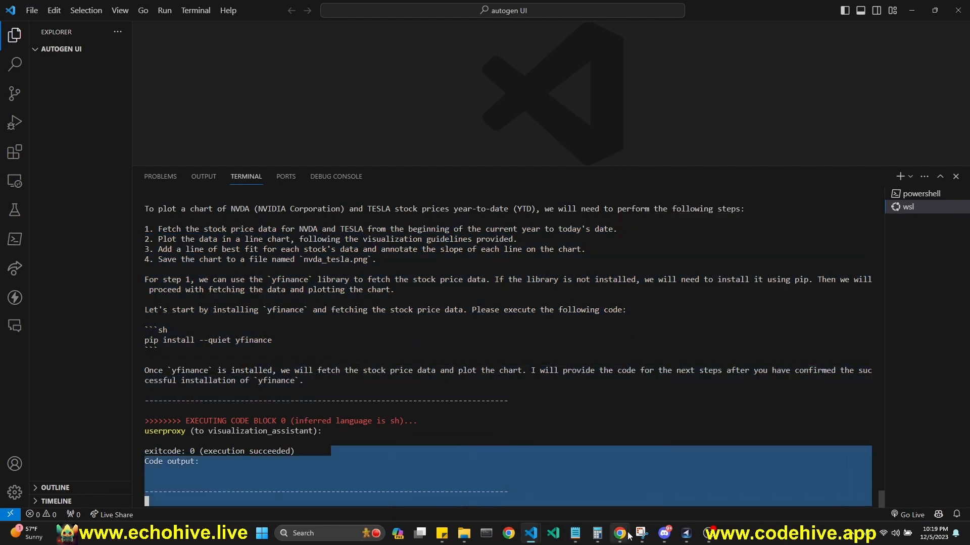
Back in AutoGen Assistant, expand Global Skills and view the find_papers_arxiv skill code.
click(618, 532)
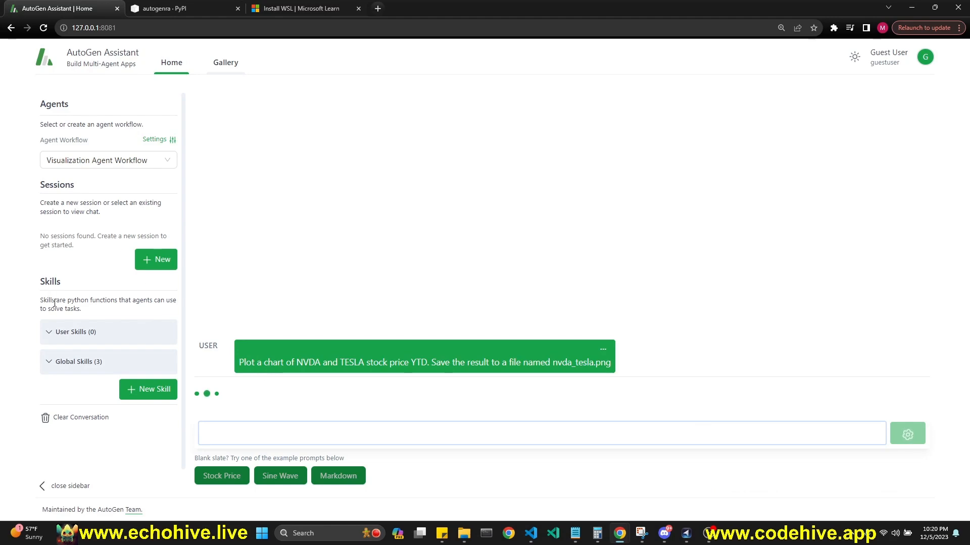
click(78, 361)
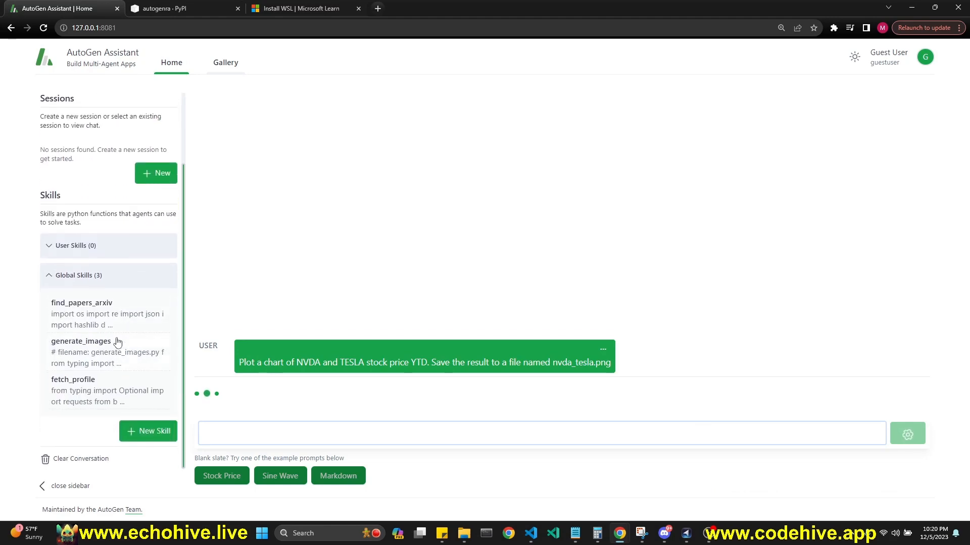
click(82, 302)
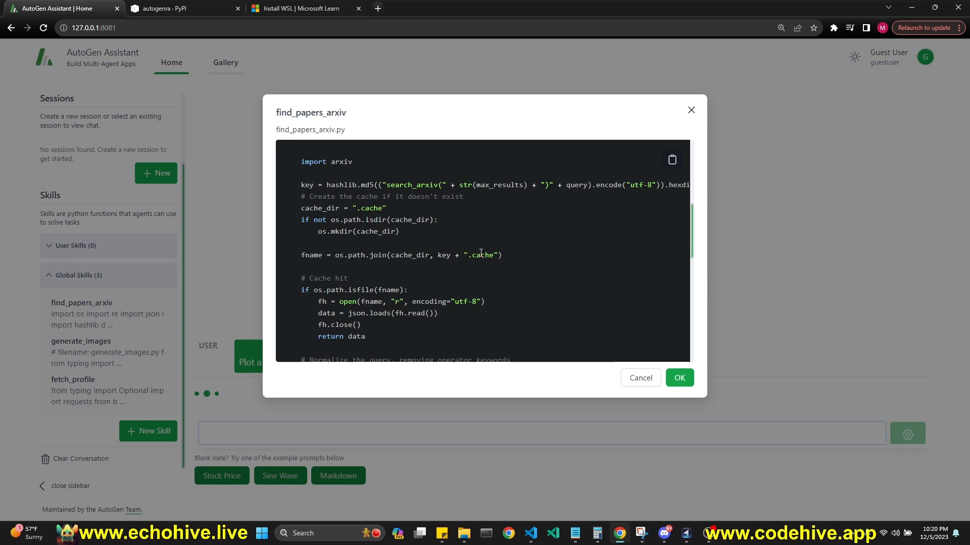
scroll(up, 3)
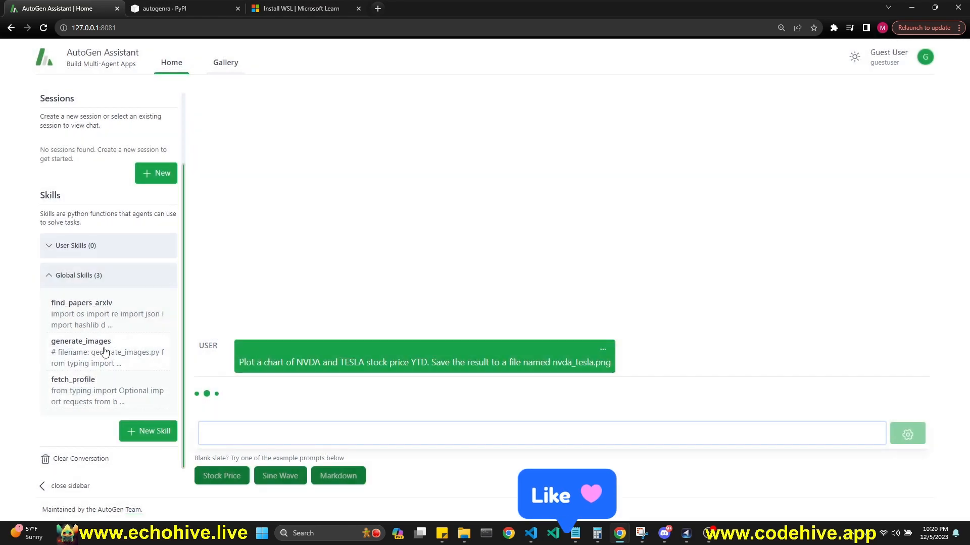
click(81, 303)
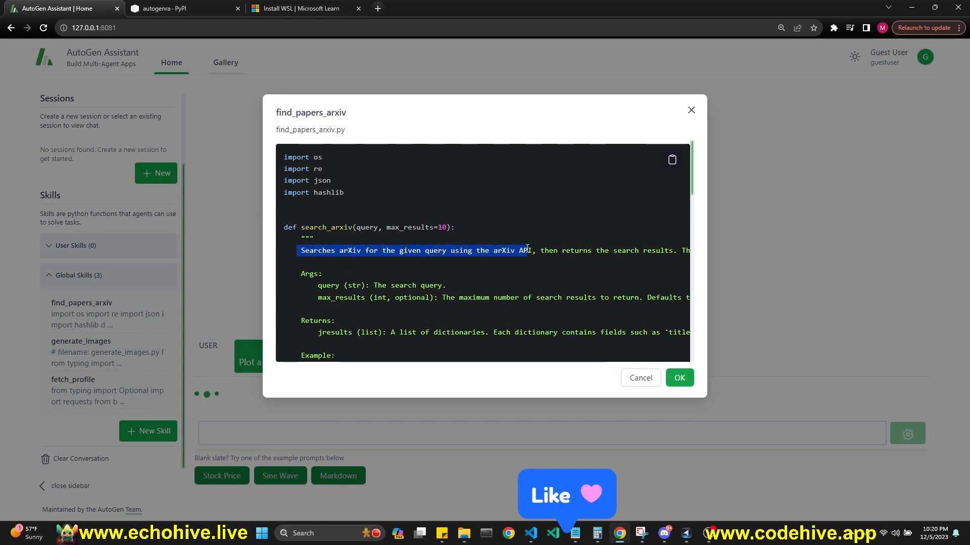
mouse_move(625, 177)
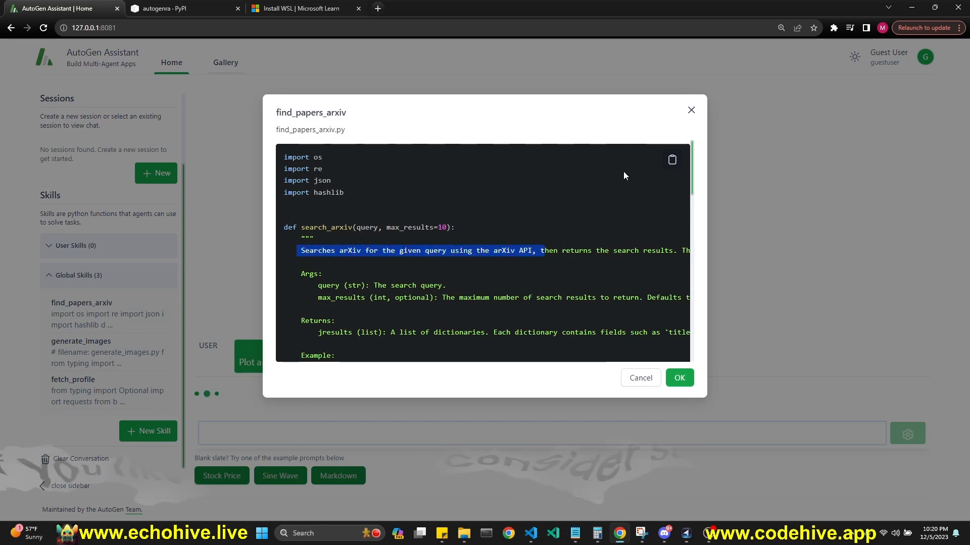
Look through the generate_images skill code, then close the code viewer.
click(81, 341)
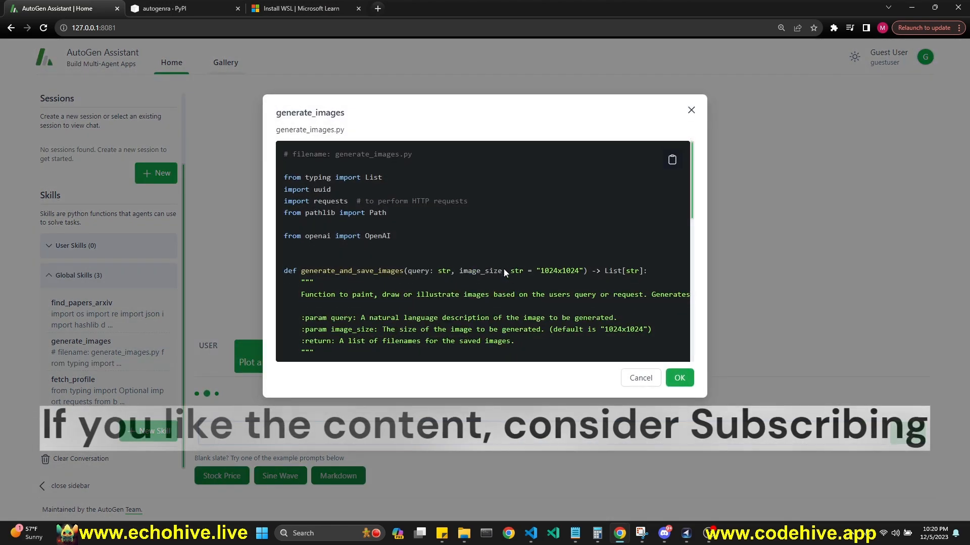
scroll(down, 3)
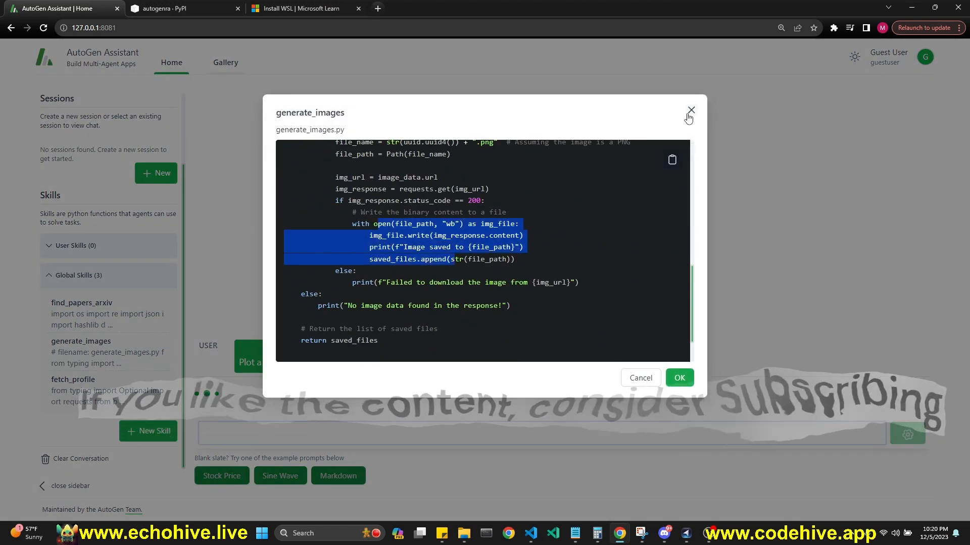
click(73, 379)
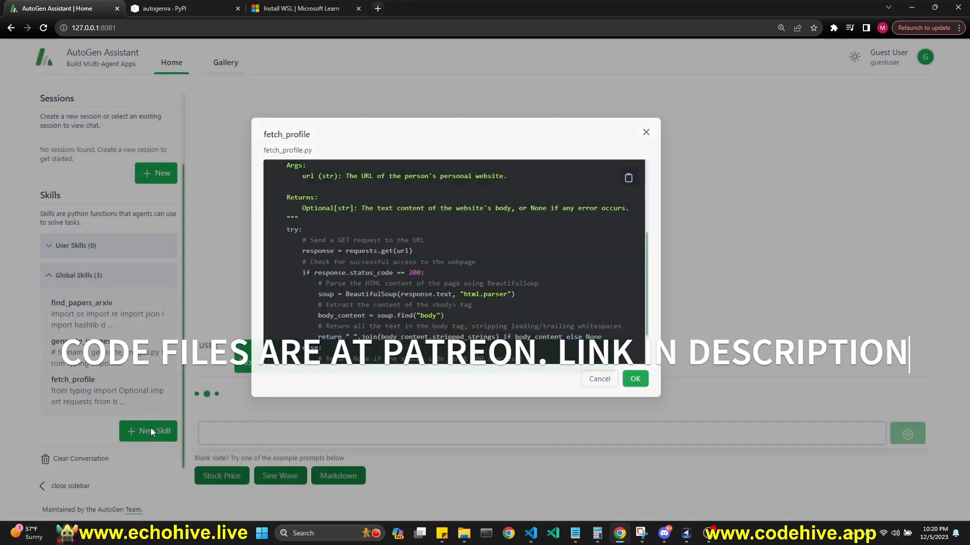
Start a new skill and scroll through the sample cat ASCII art code.
click(148, 430)
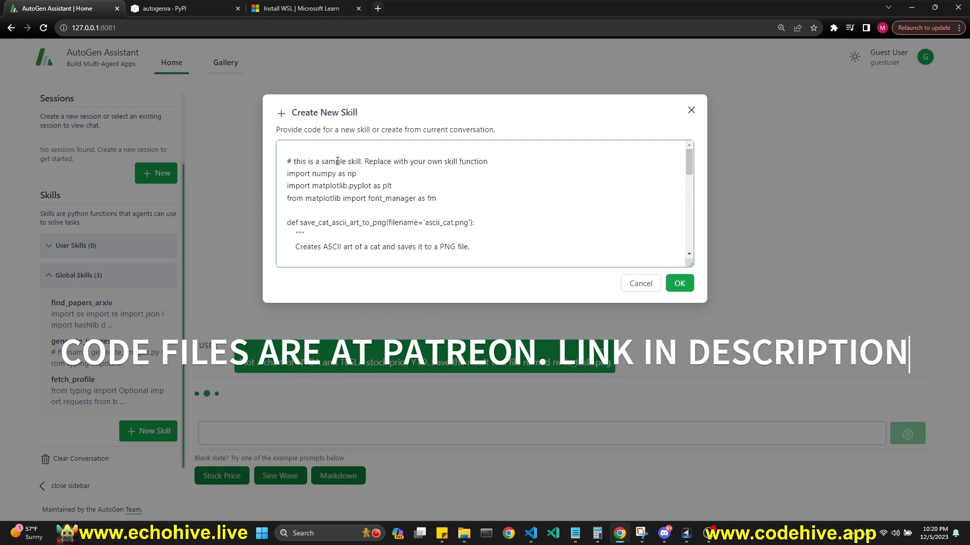
scroll(down, 3)
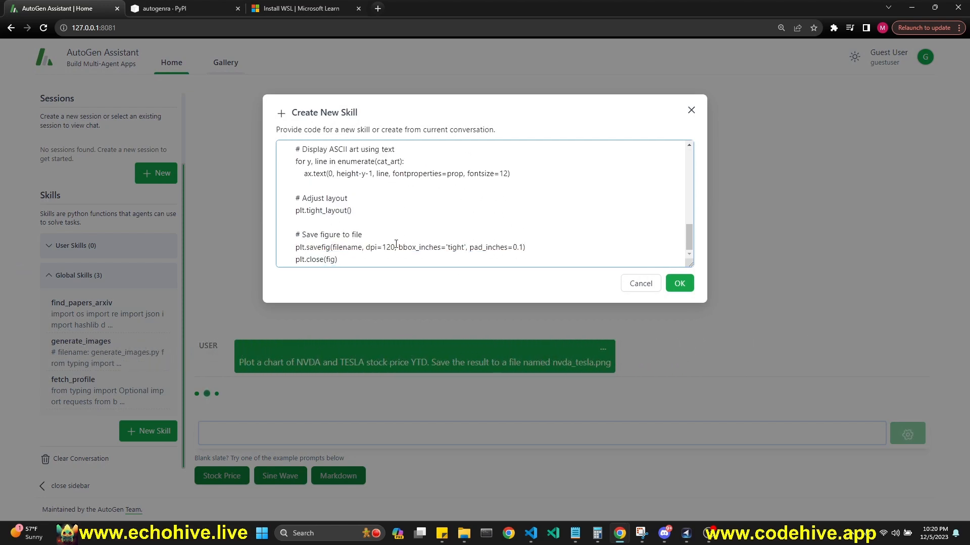
scroll(up, 3)
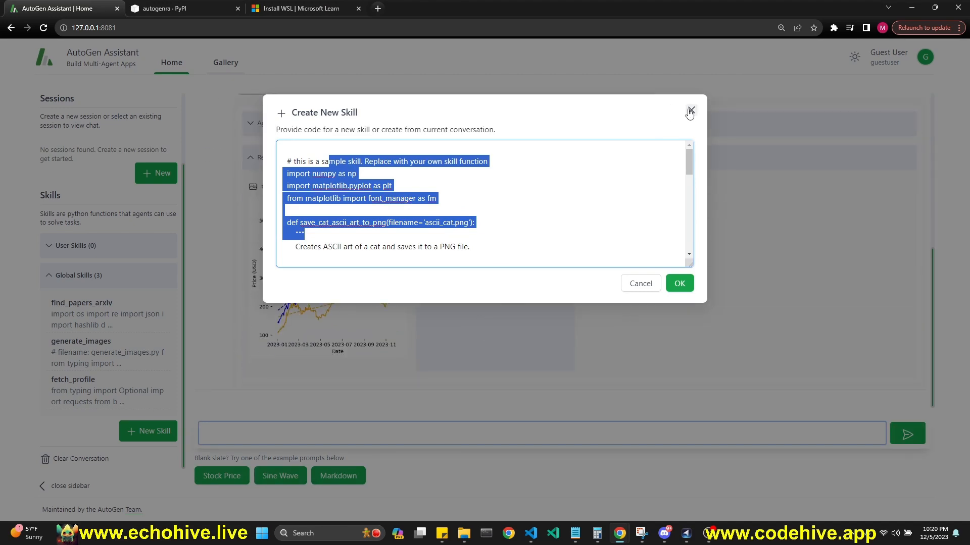
Close the new skill form, scroll through plot_stocks.py, and close its code view.
click(689, 113)
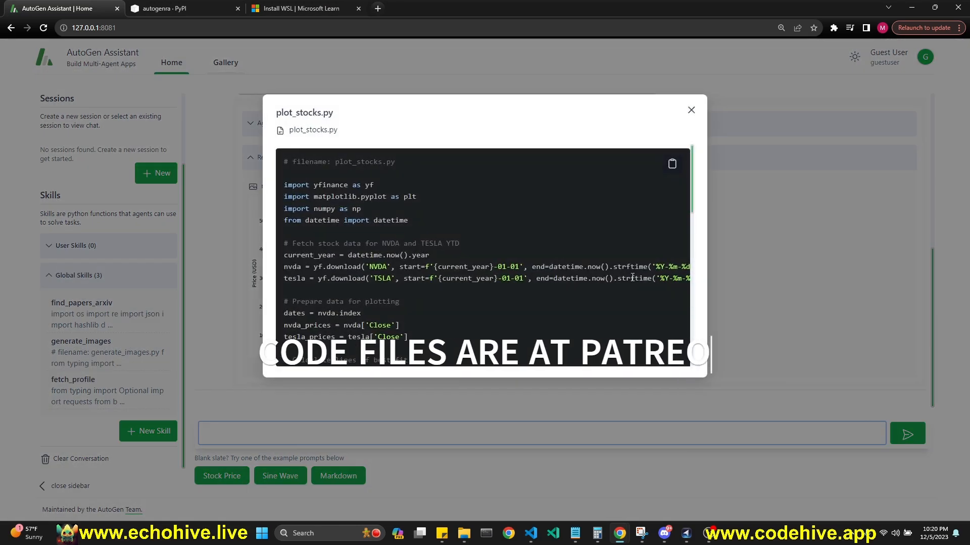
scroll(down, 3)
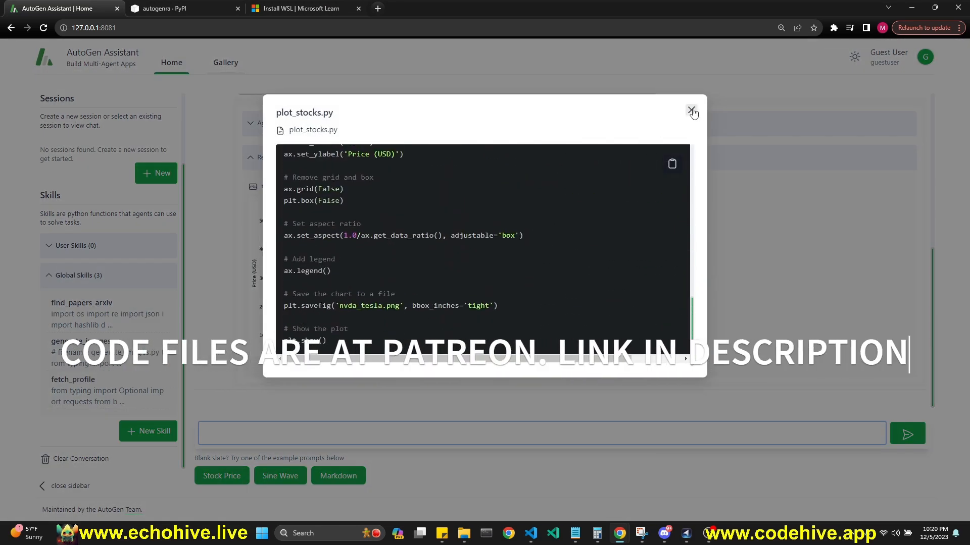
click(692, 110)
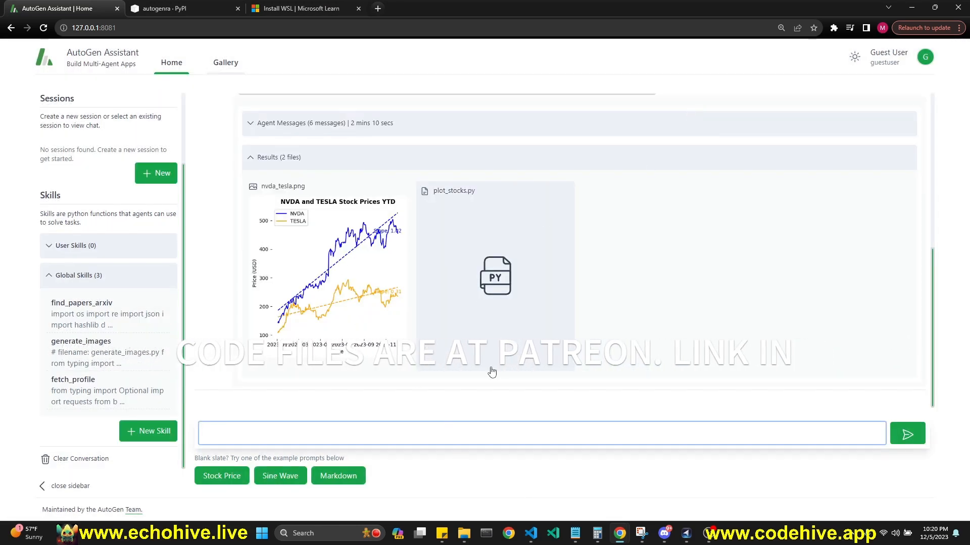
Find the wsl --install command in Microsoft's WSL guide, then return to autogenra's PyPI page.
click(179, 8)
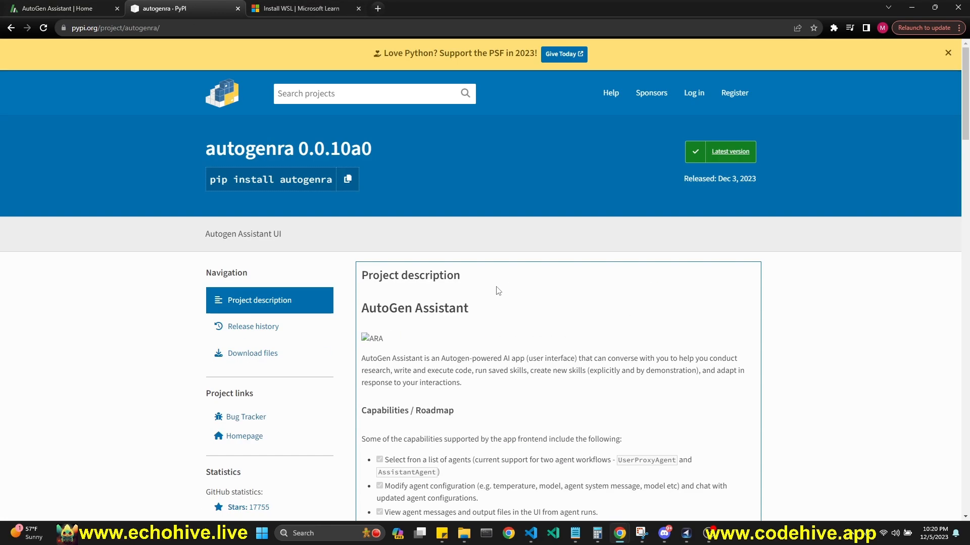
mouse_move(531, 534)
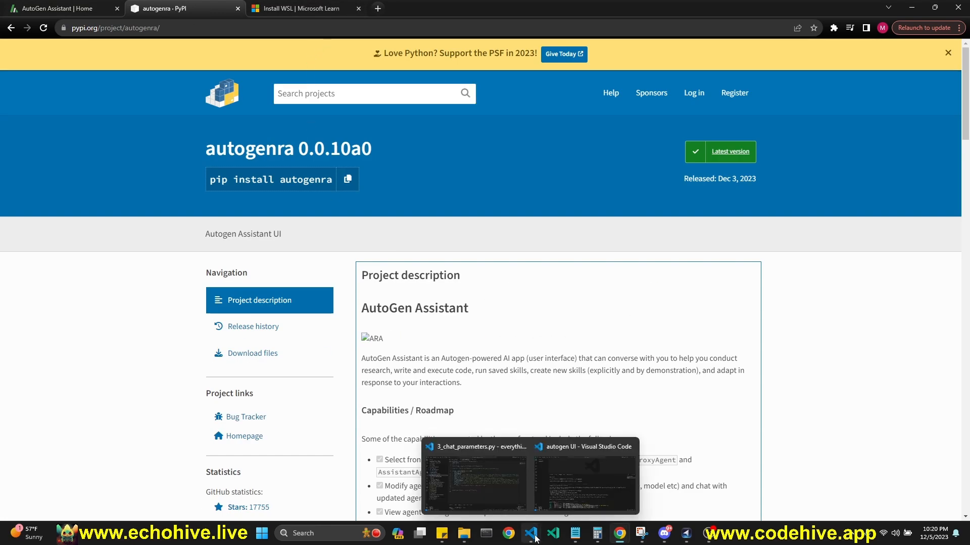
click(303, 8)
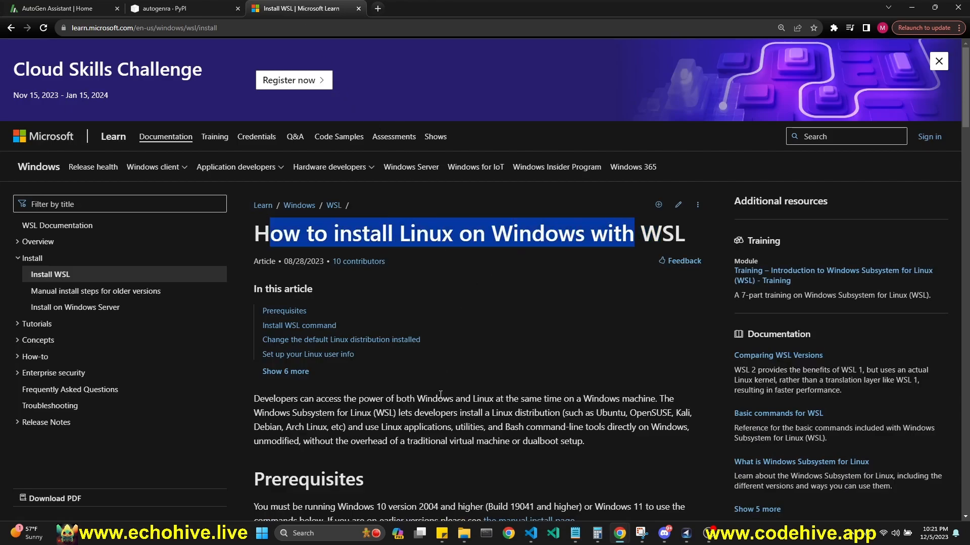
scroll(down, 3)
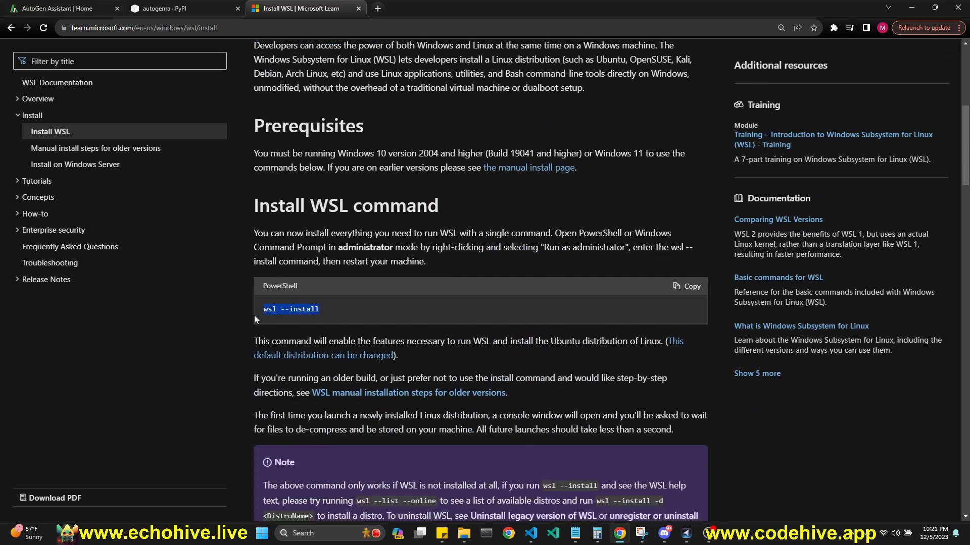
scroll(up, 3)
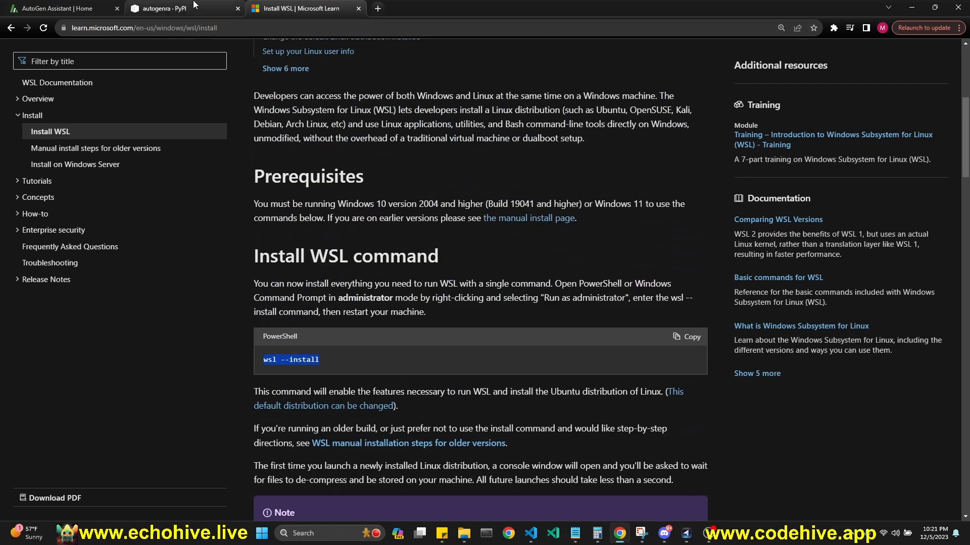
click(170, 8)
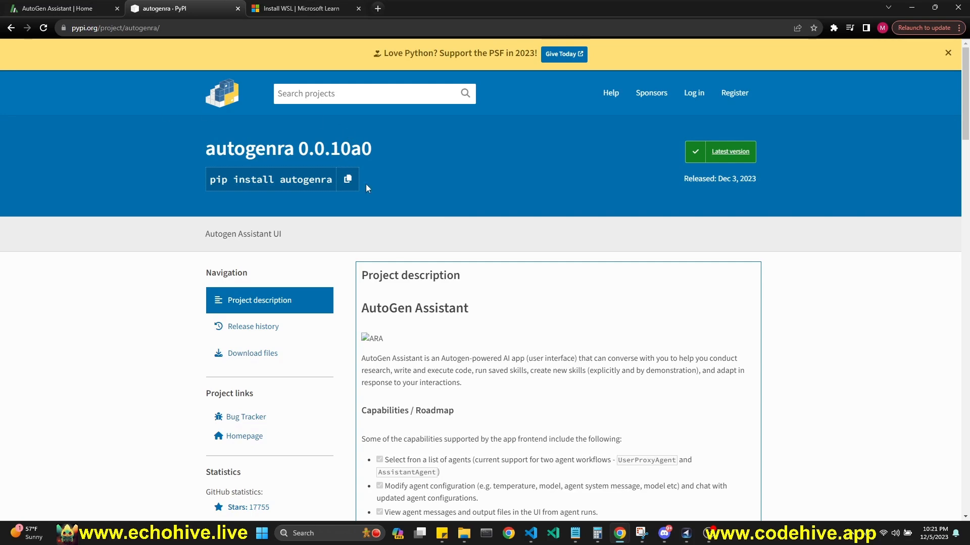
Scroll to Installation and select the pip install autogenra command.
scroll(down, 3)
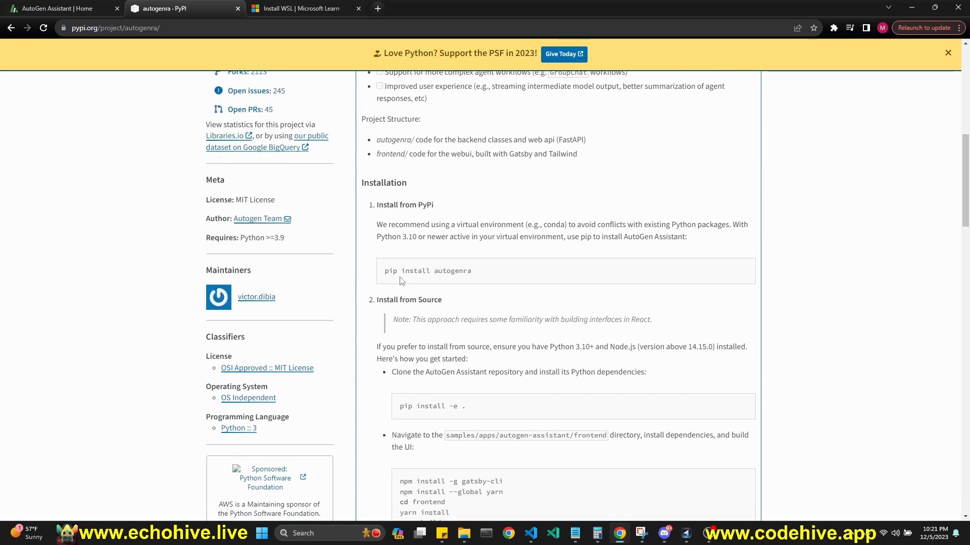
triple_click(427, 270)
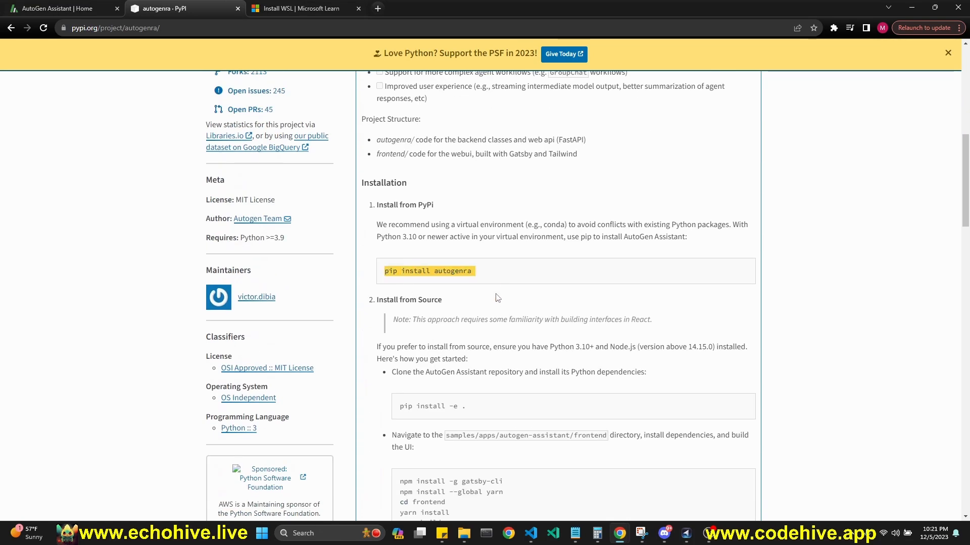
scroll(down, 3)
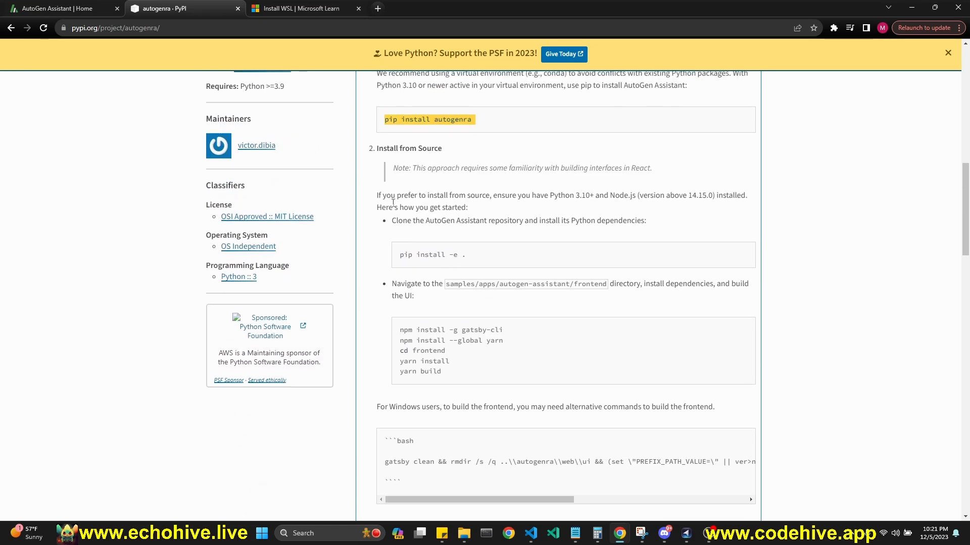
scroll(up, 3)
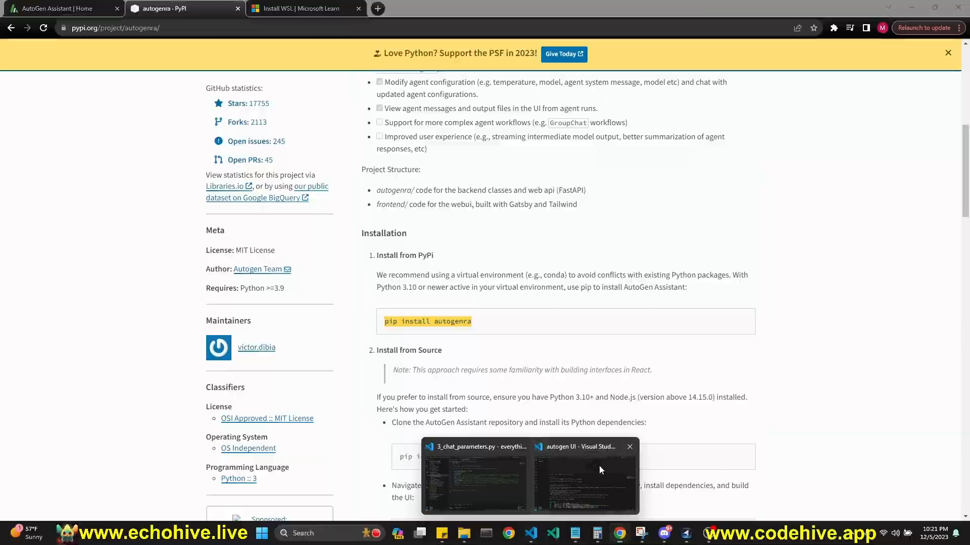
Switch to the autogen UI project in VS Code and start an Ubuntu WSL terminal.
click(583, 476)
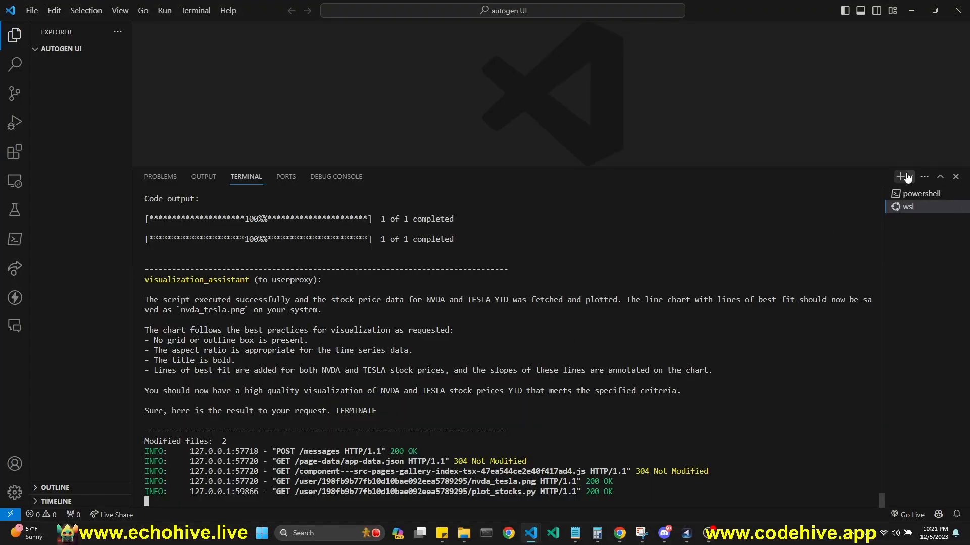
mouse_move(890, 184)
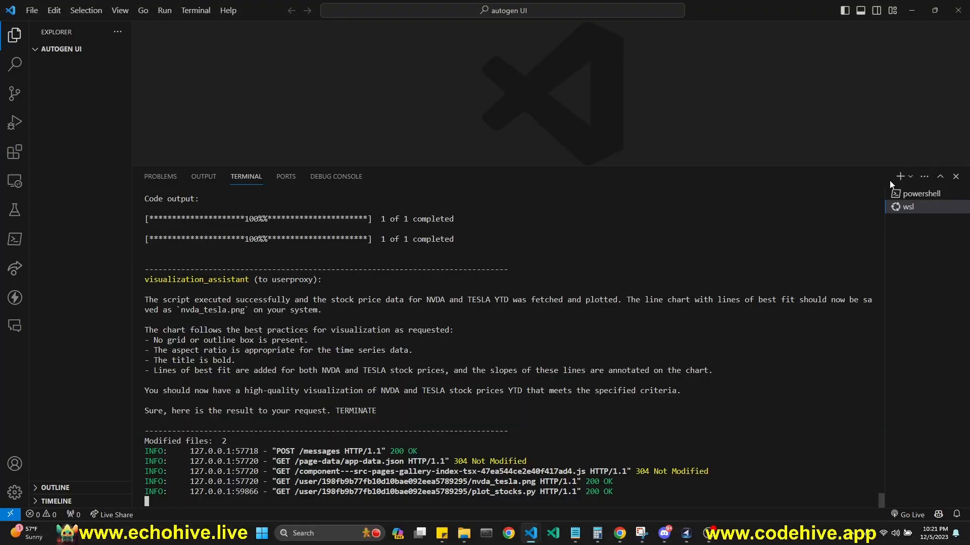
click(910, 176)
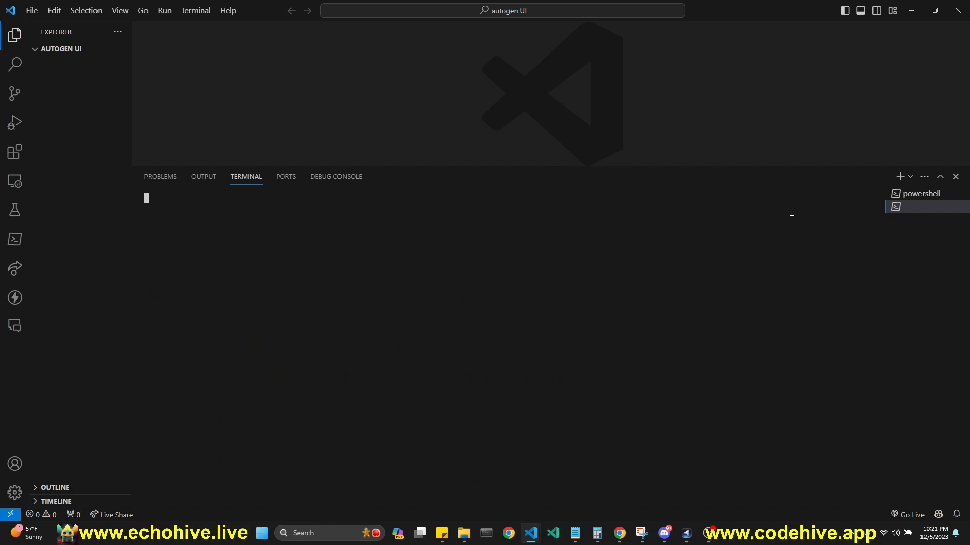
click(910, 176)
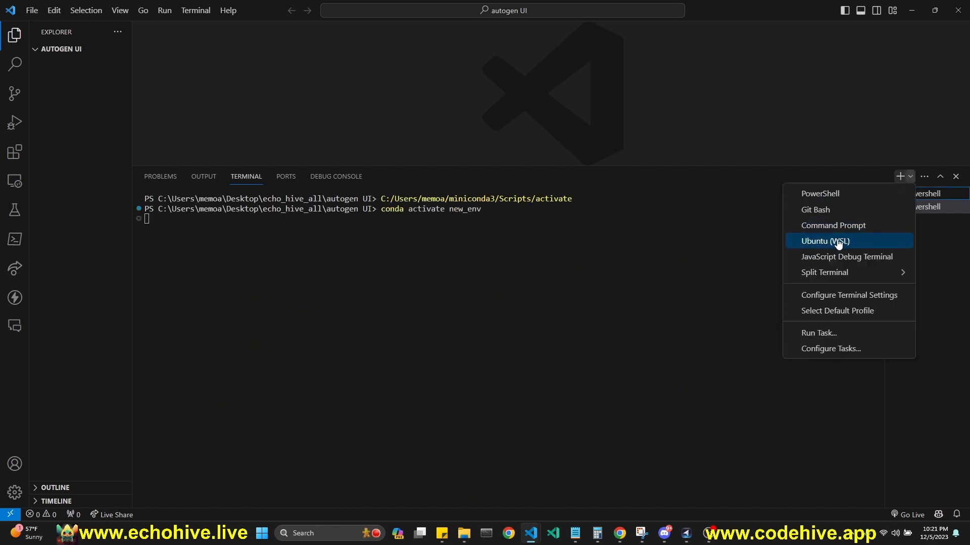
click(833, 225)
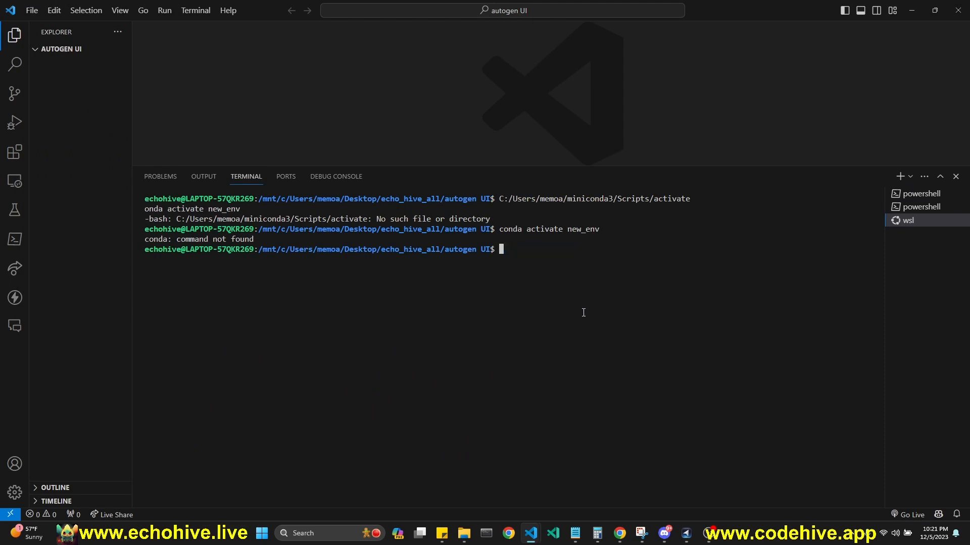
Type a placeholder export OPENAI_API_KEY line, then switch to the autogenra PyPI page.
text(expo)
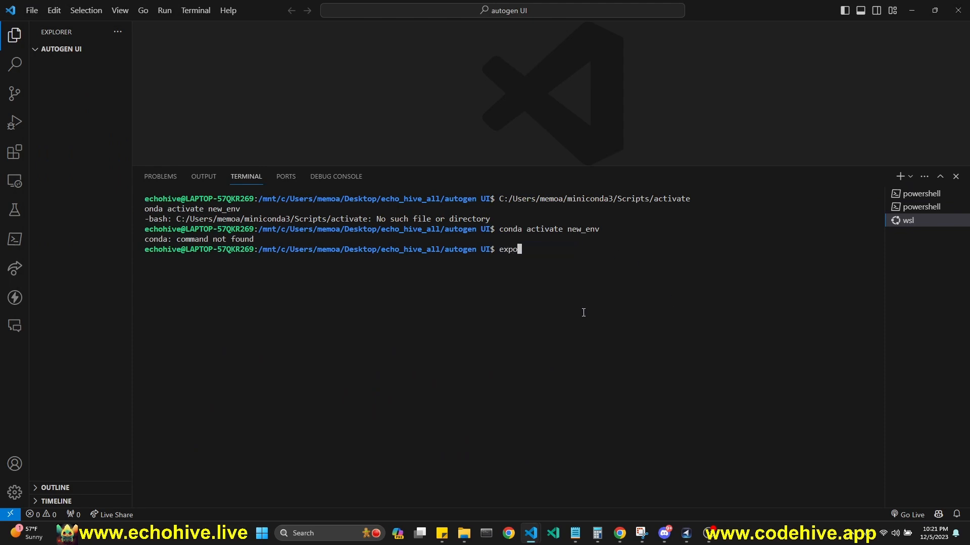
text(rt OPENTI)
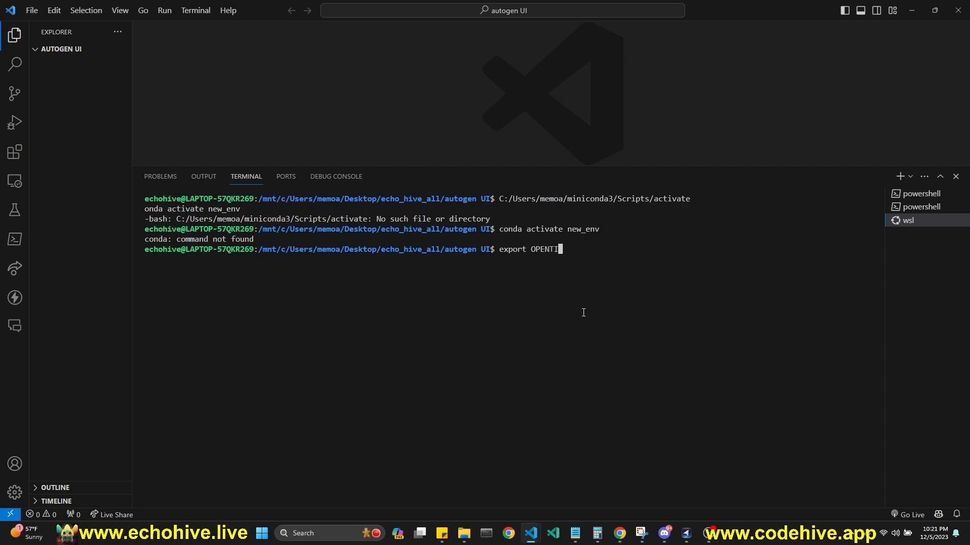
text(AI_A)
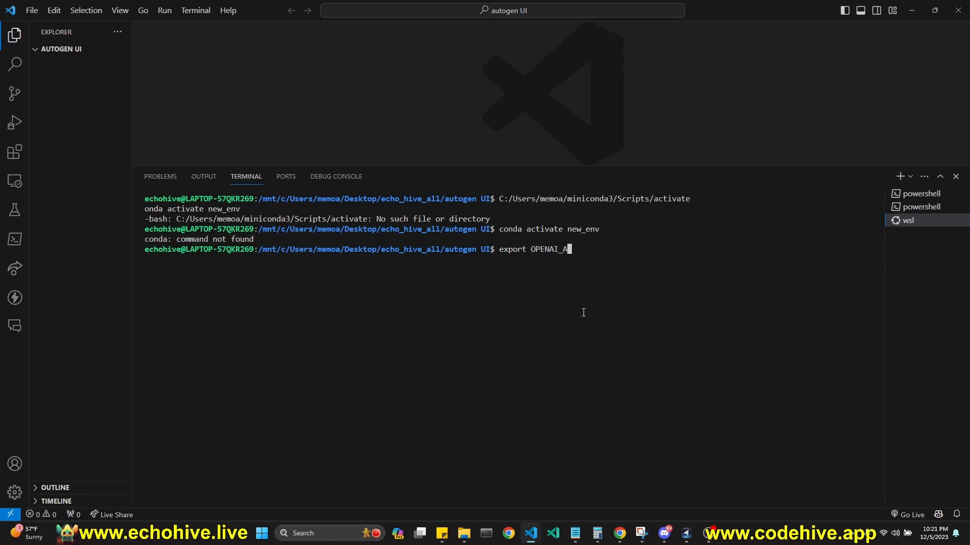
text(PI_KEY=)
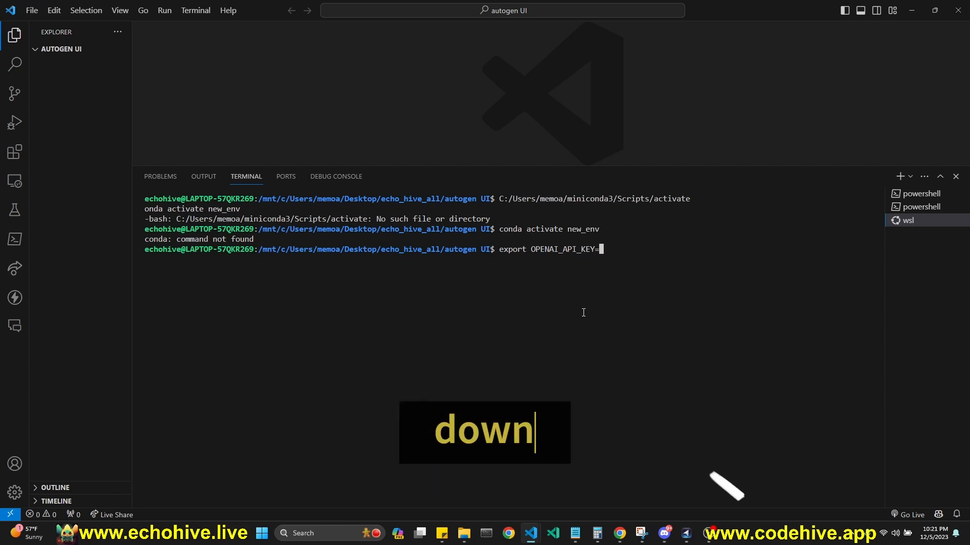
text(KJAHSDKJAKJDH)
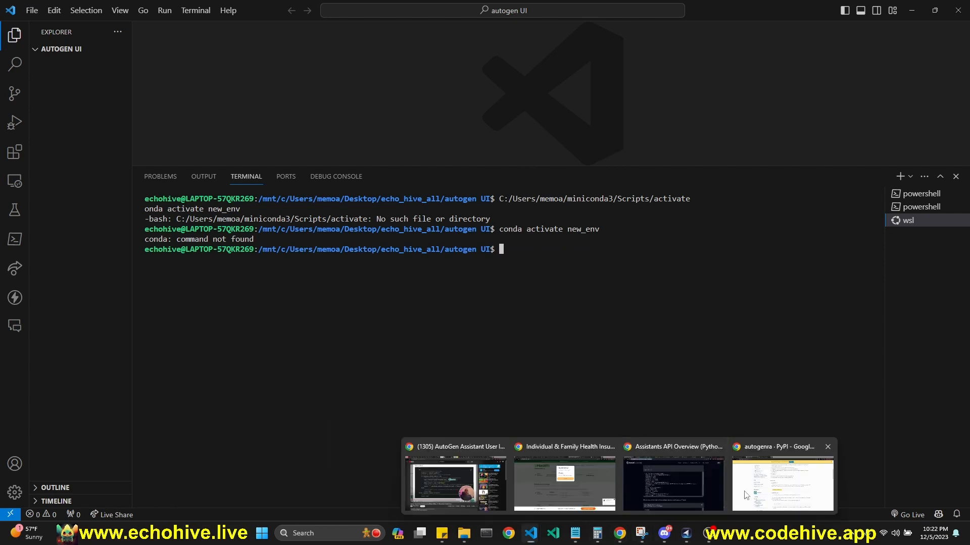
click(781, 482)
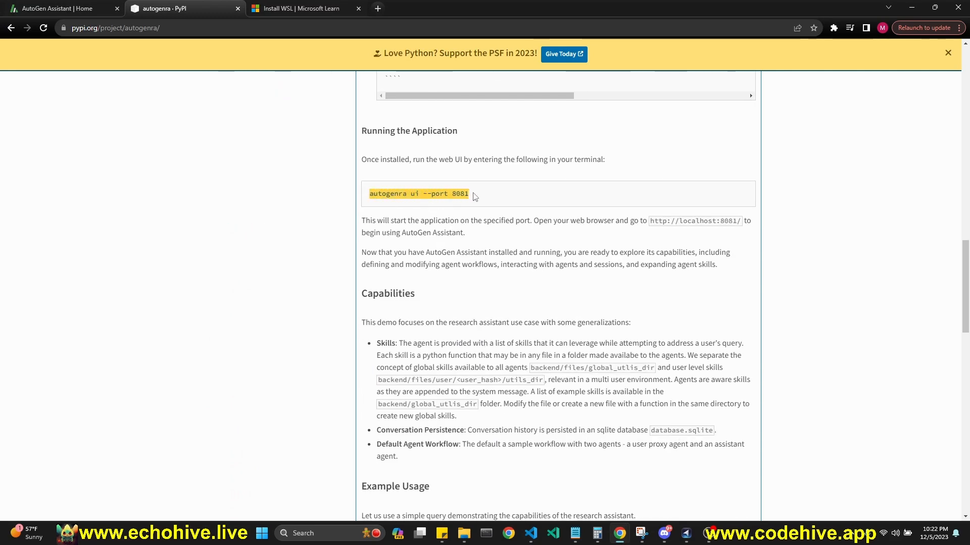
mouse_move(473, 218)
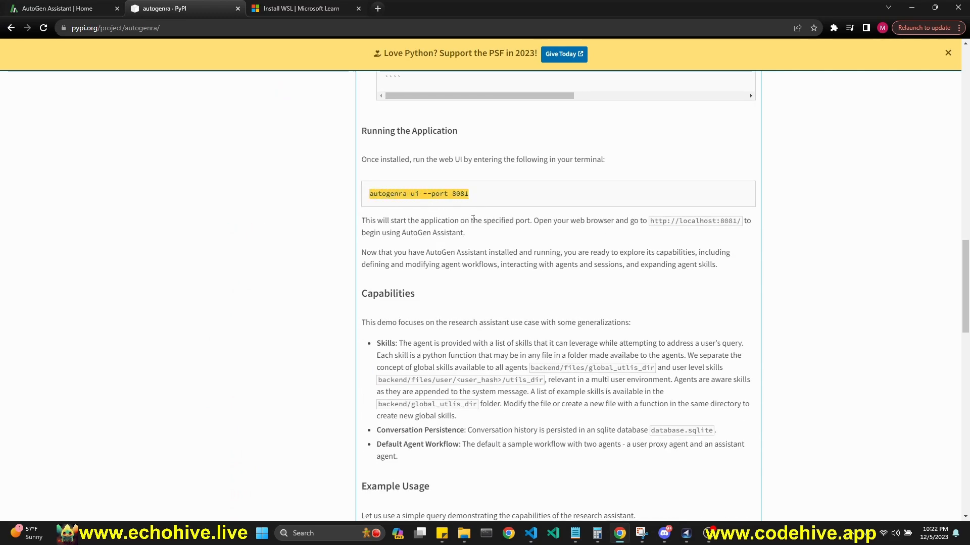
Run autogenra ui --port 8081 in the WSL terminal.
click(530, 534)
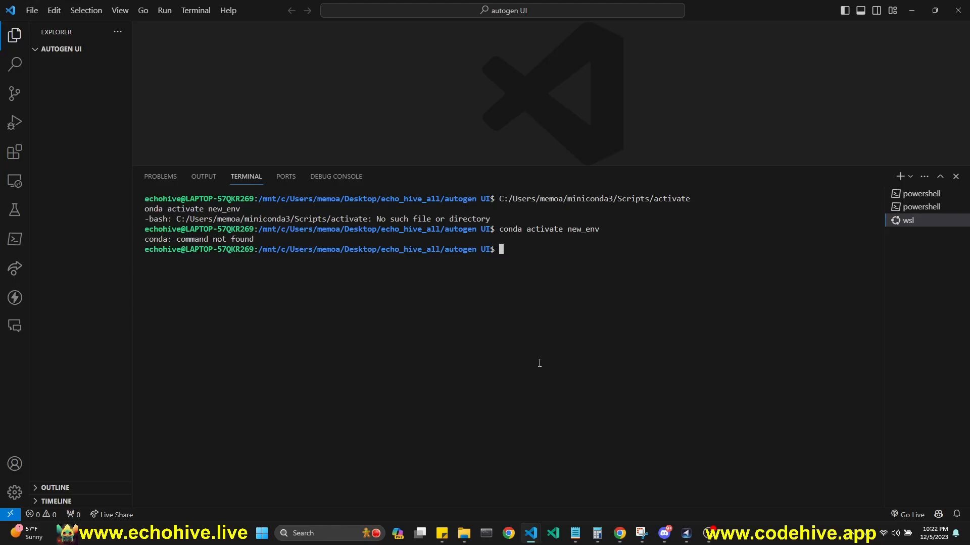
text(autogenra ui --port 8081)
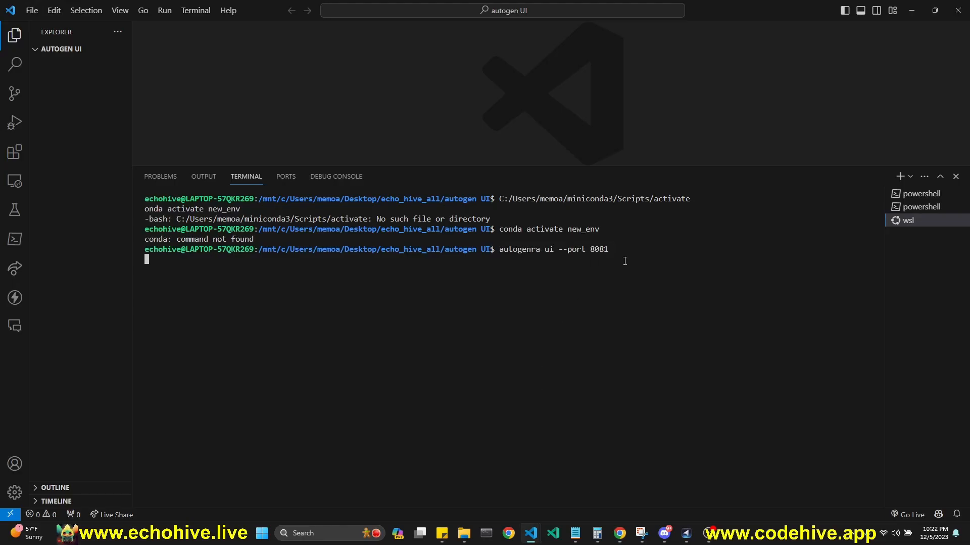
key(Return)
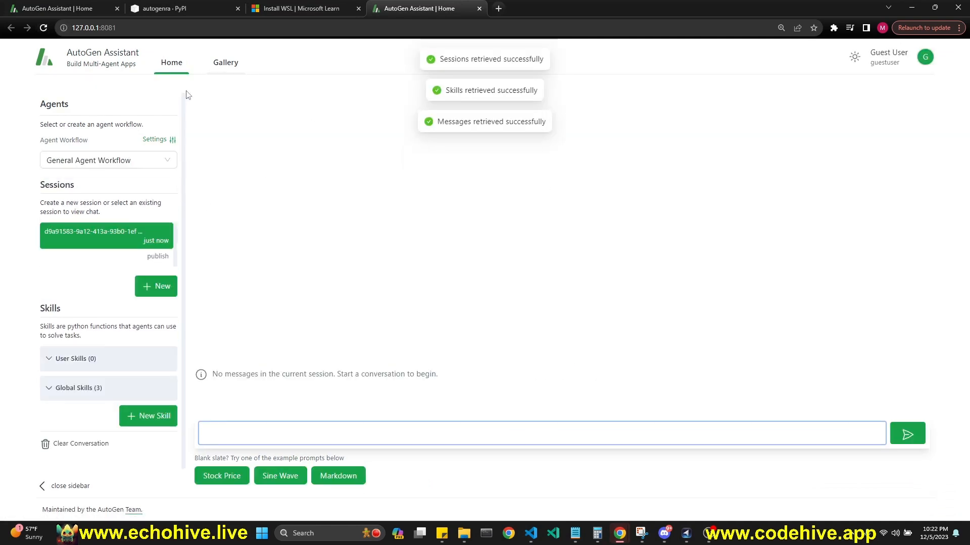
mouse_move(176, 132)
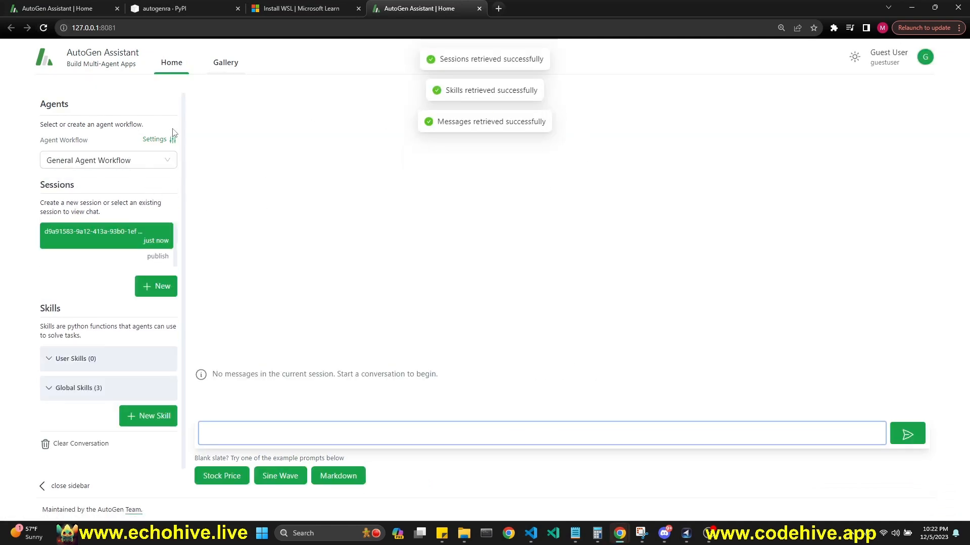
Choose Visualization Agent Workflow, scroll the sidebar, and toggle the Global Skills list.
click(107, 160)
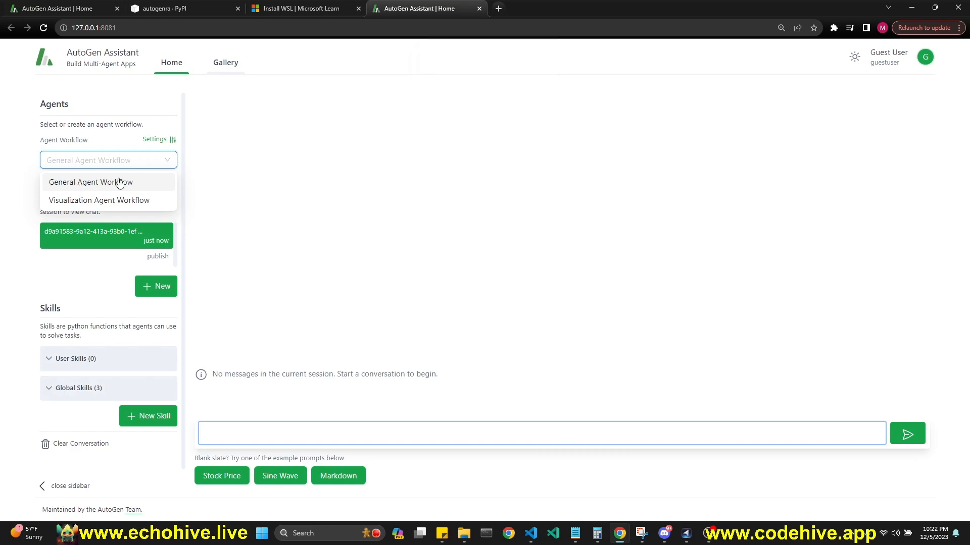
click(98, 200)
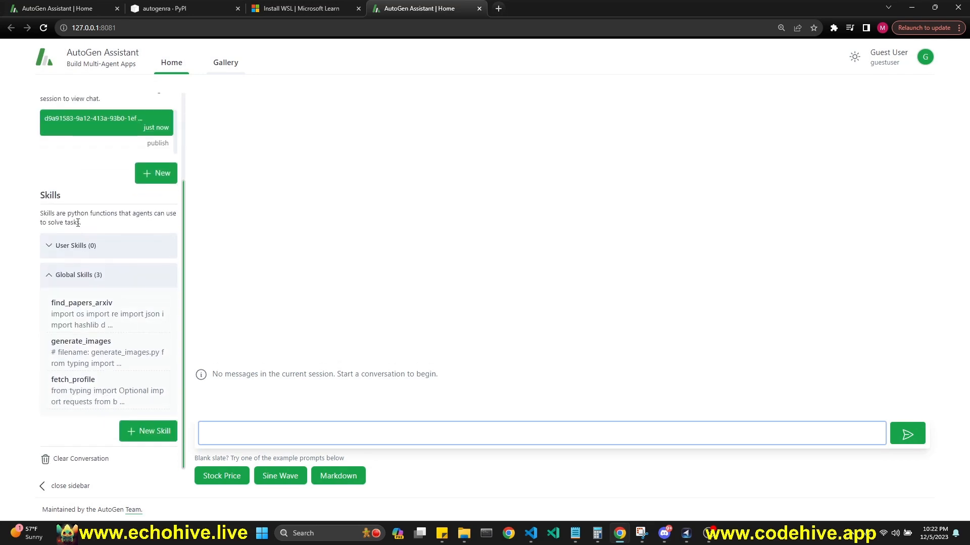
scroll(up, 3)
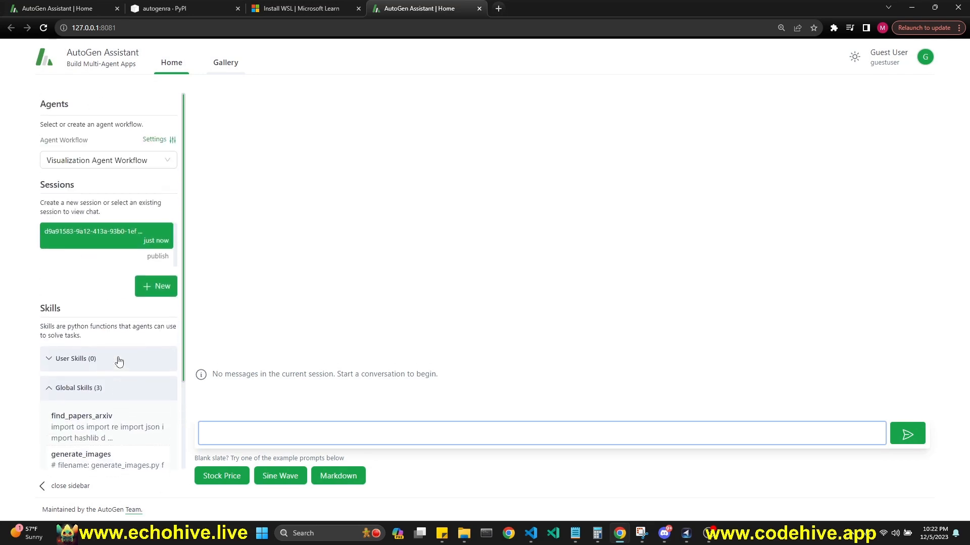
scroll(down, 3)
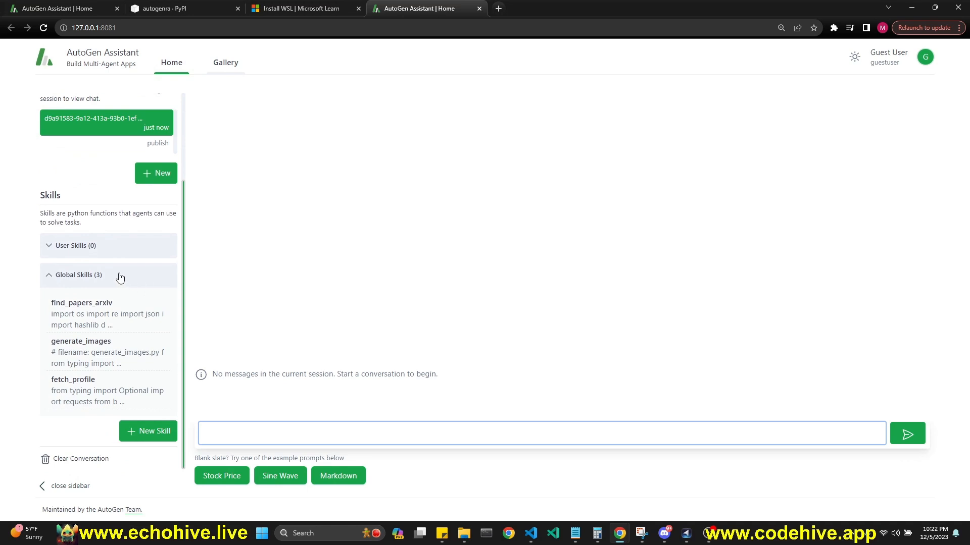
click(81, 458)
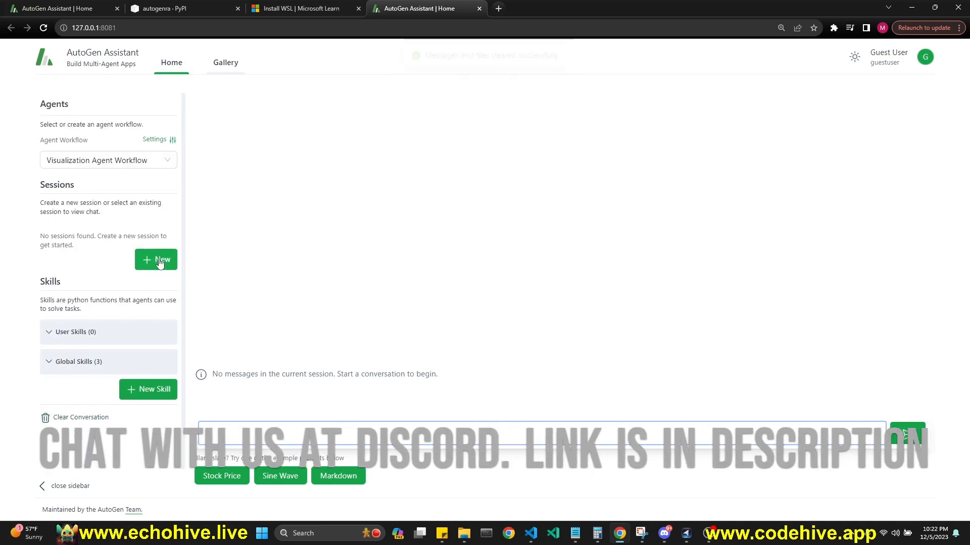
Create a new session, send the Sine Wave example prompt, then switch back to the terminal.
click(156, 259)
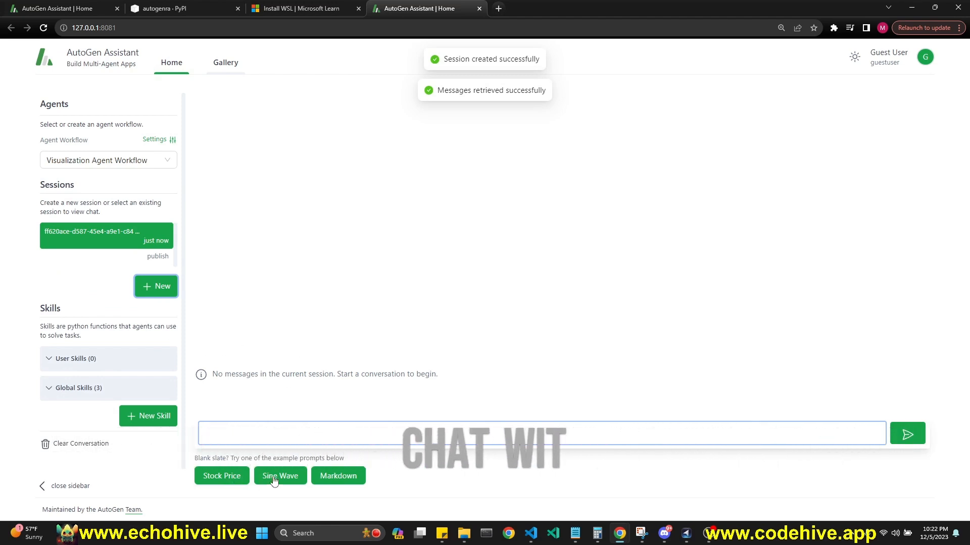
click(279, 475)
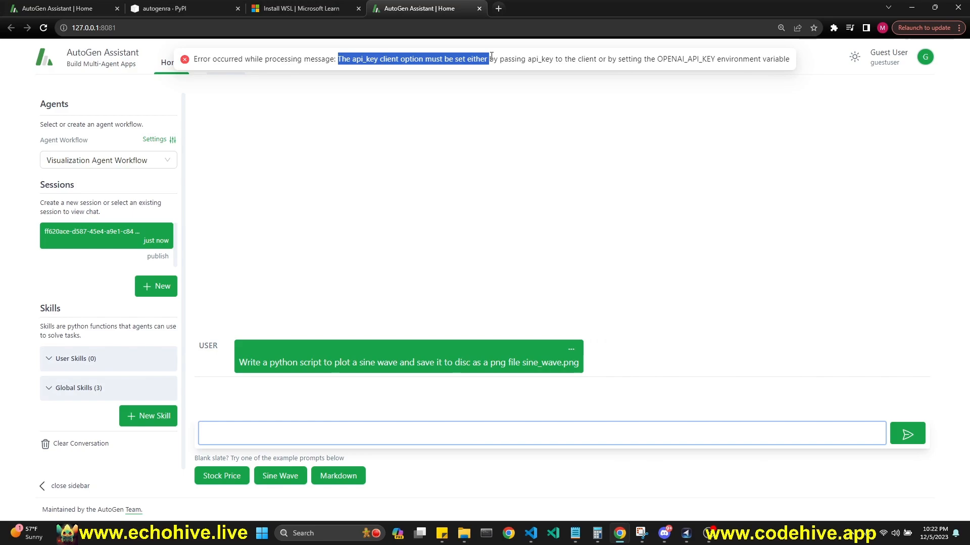
click(530, 533)
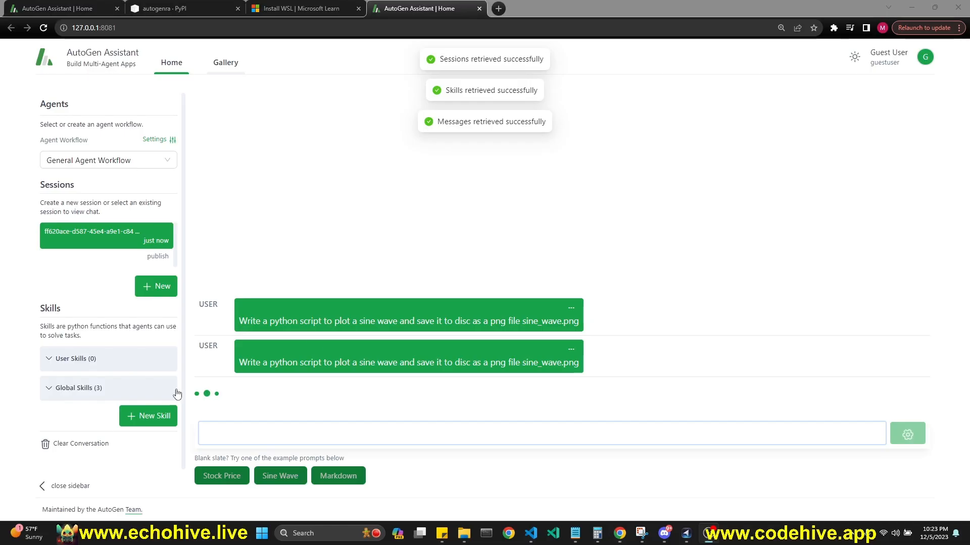
mouse_move(598, 533)
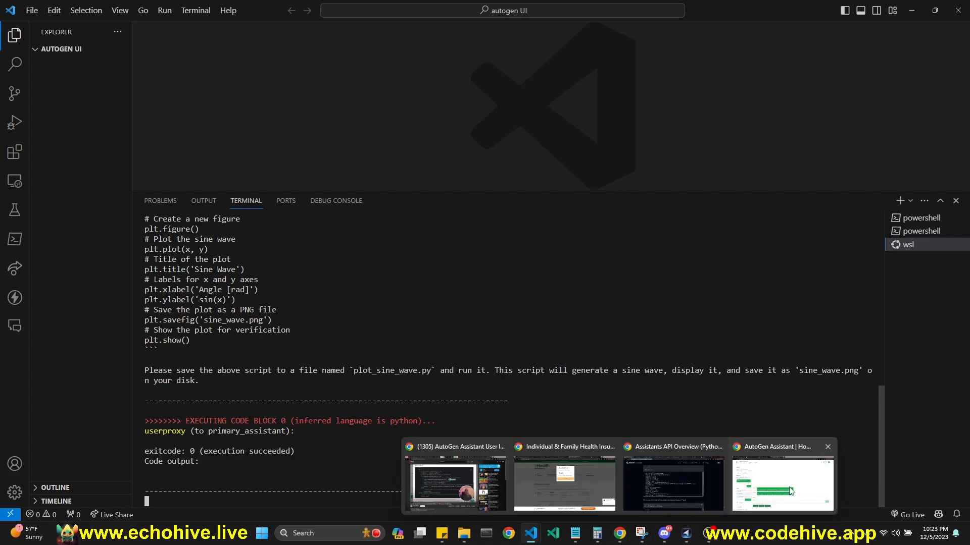
Return to AutoGen Assistant and view the sine_wave.png plot at full size, then close it.
click(781, 484)
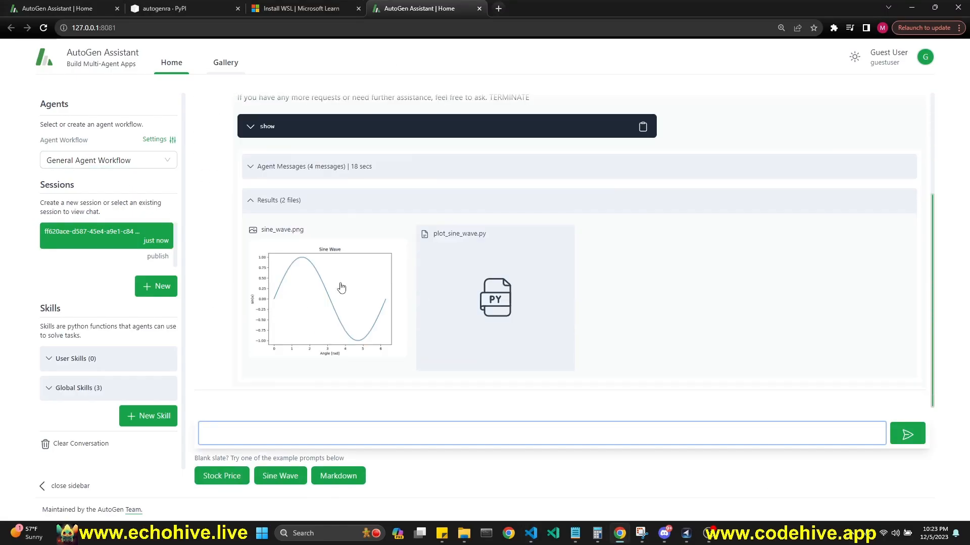
click(325, 300)
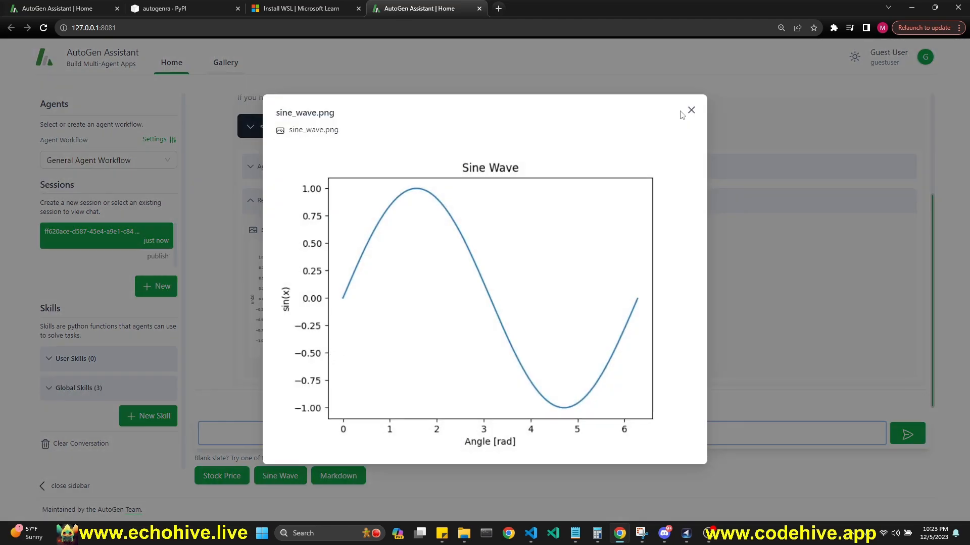
click(691, 110)
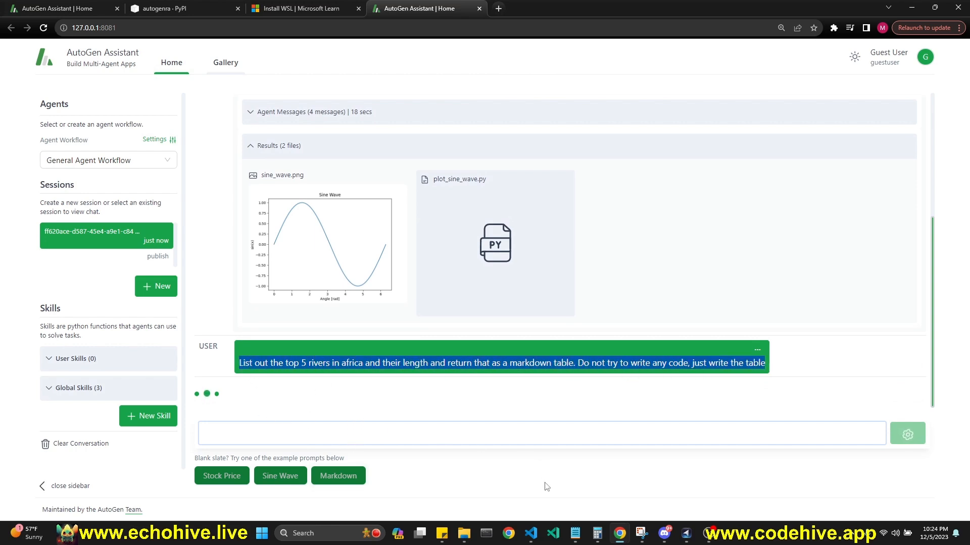
mouse_move(657, 293)
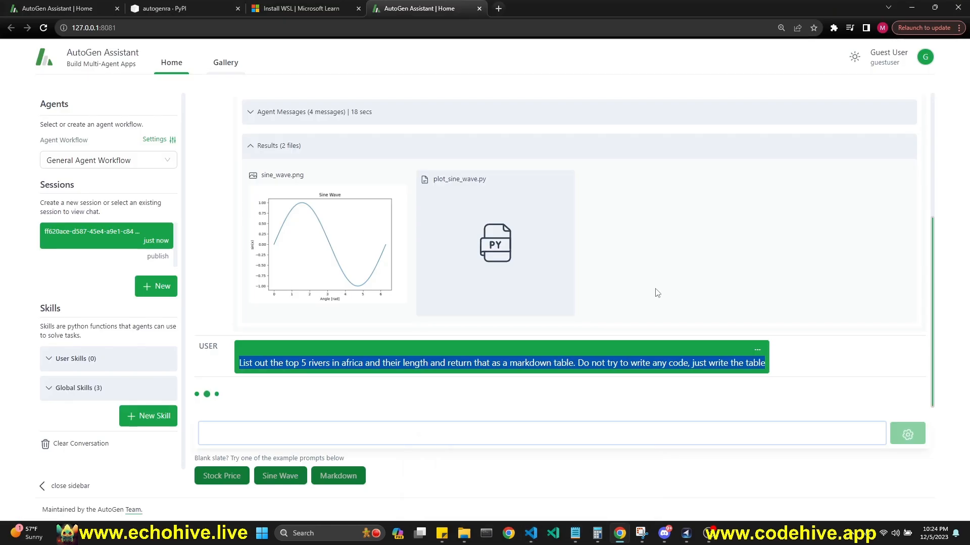
Switch to the autogenra PyPI tab.
click(179, 8)
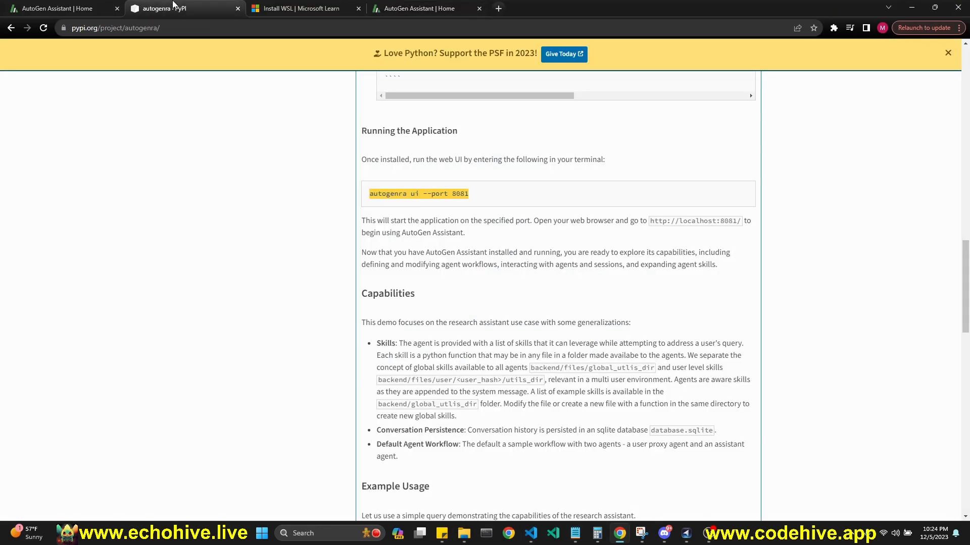
View the Install WSL docs tab, then return to the AutoGen Assistant tab.
click(303, 8)
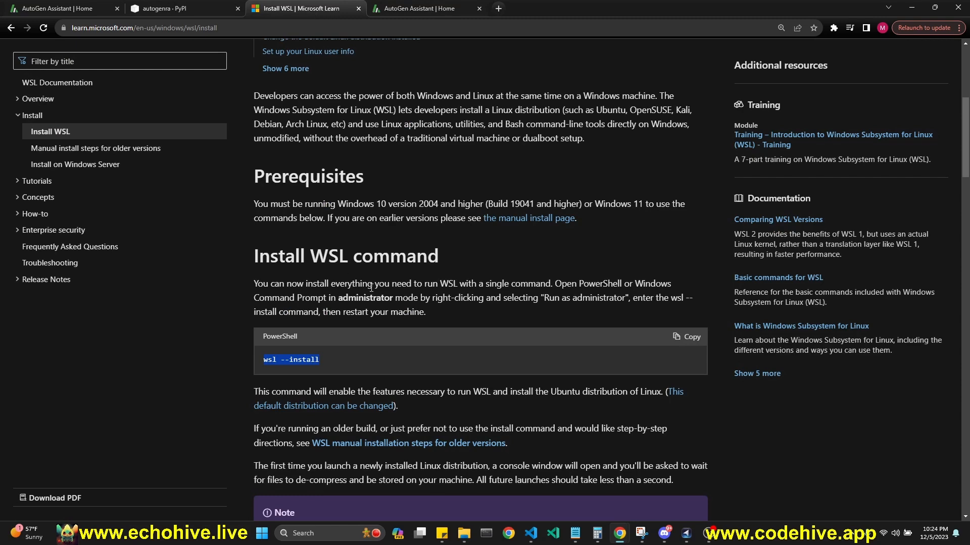
click(180, 8)
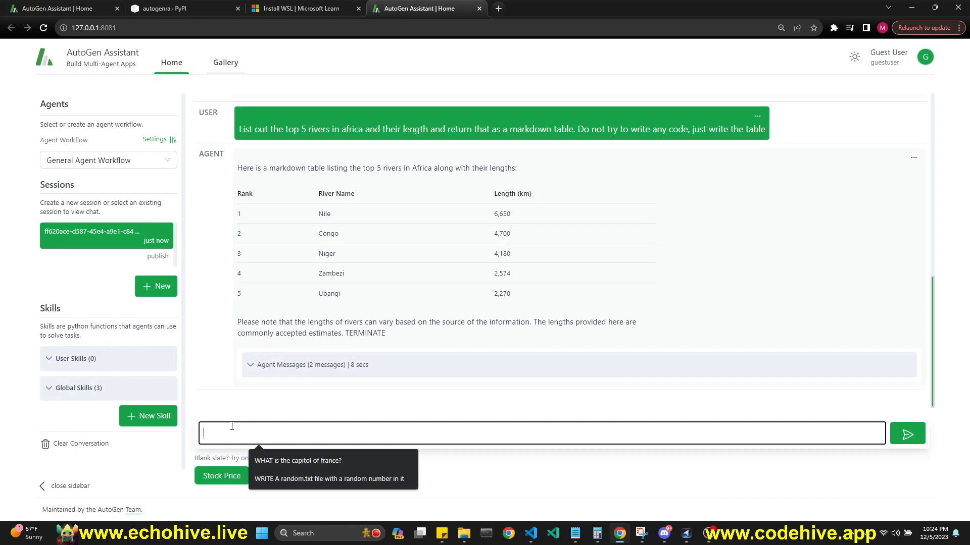
Send the LLM-memory paper retrieval prompt and switch to the VS Code window.
click(907, 433)
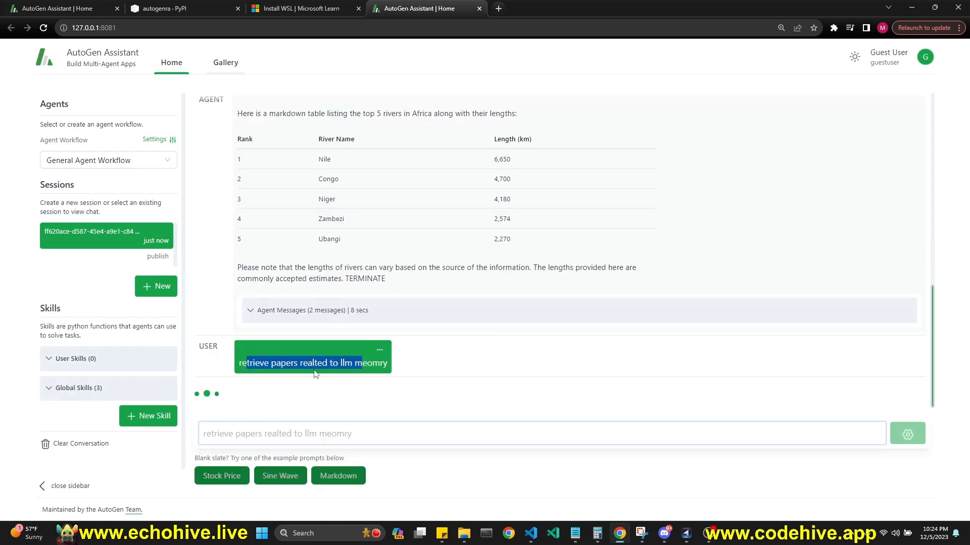
mouse_move(530, 533)
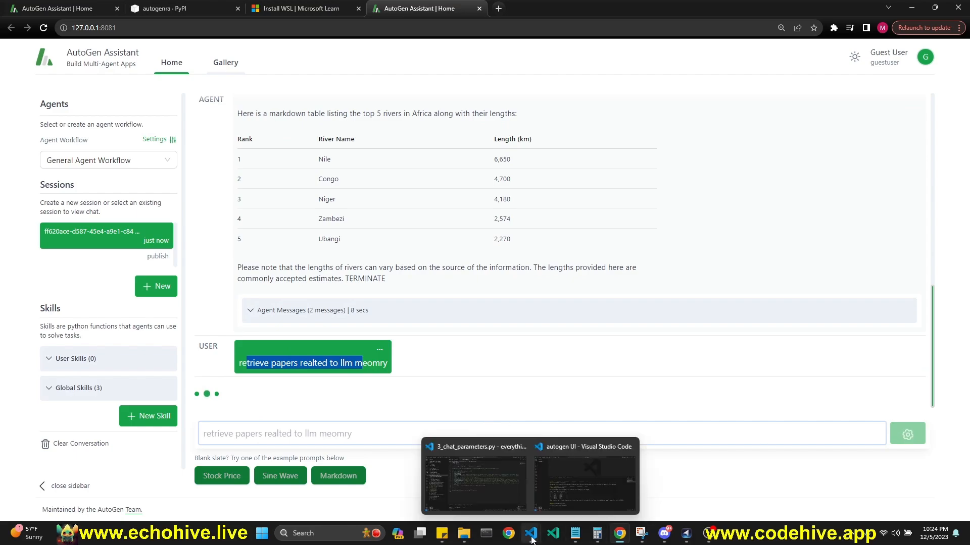
click(583, 476)
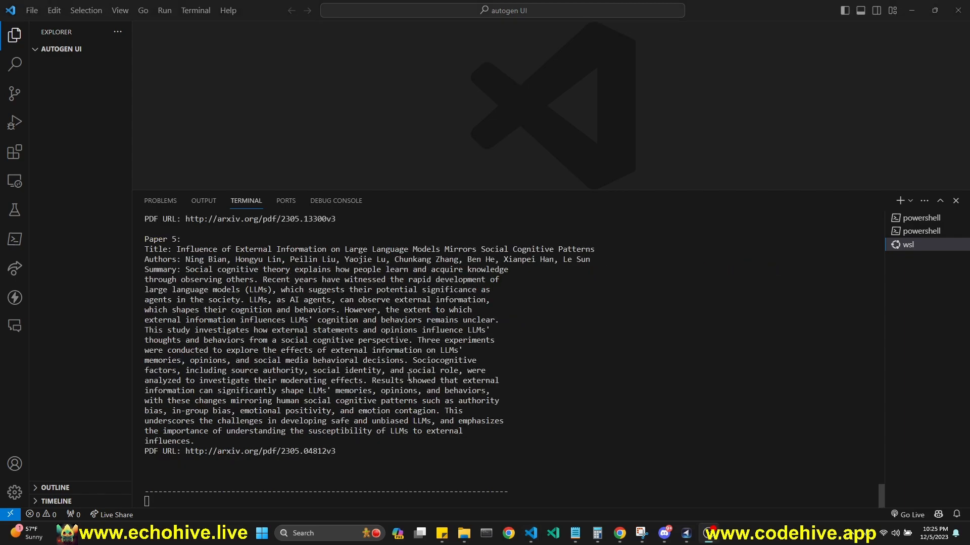
Scroll the VS Code terminal to read the retrieved arXiv paper list.
scroll(up, 3)
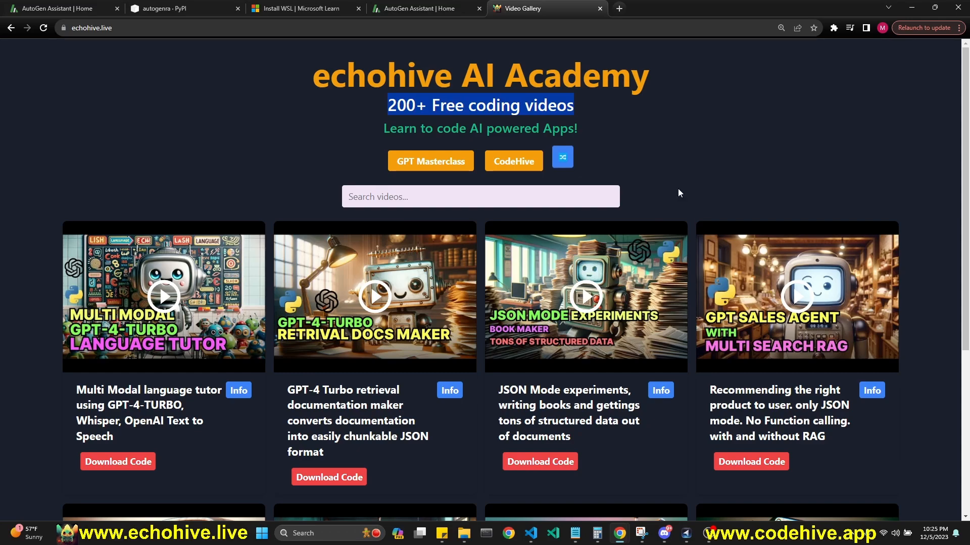
Browse the echohive Video Gallery, then open Codehive in a new tab.
scroll(down, 3)
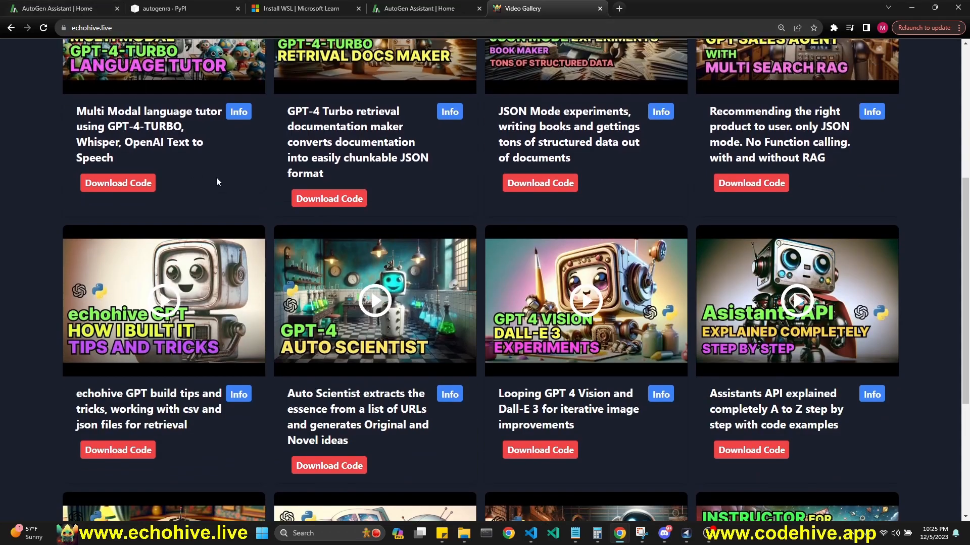
click(329, 198)
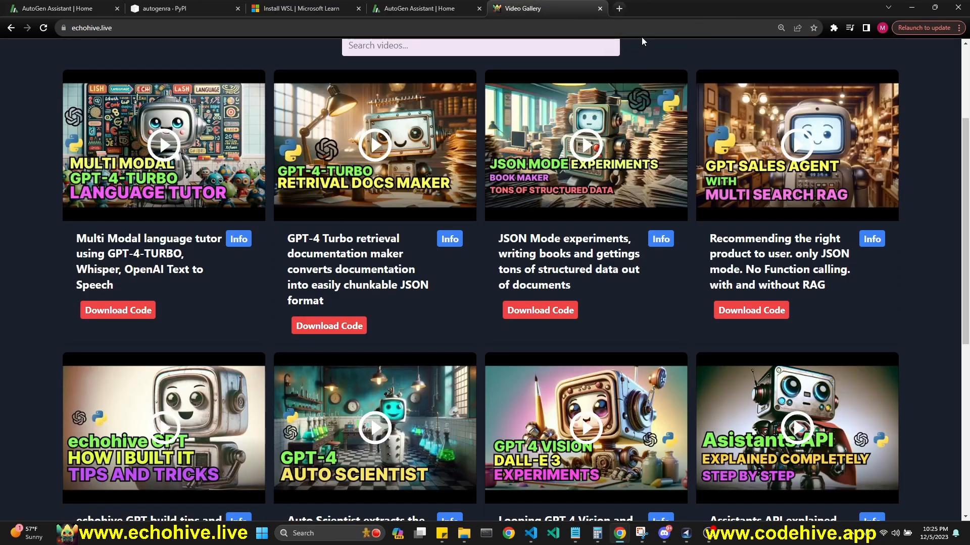
click(617, 8)
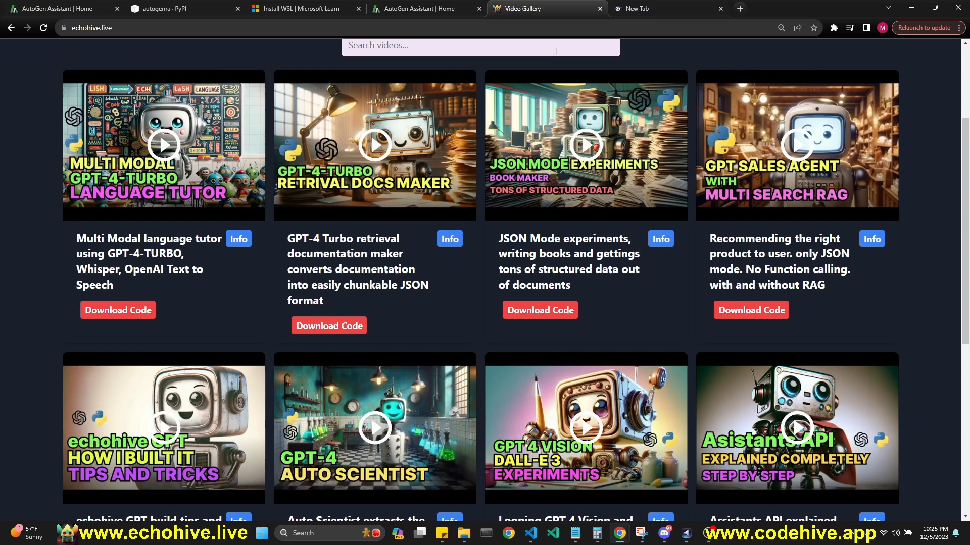
click(655, 8)
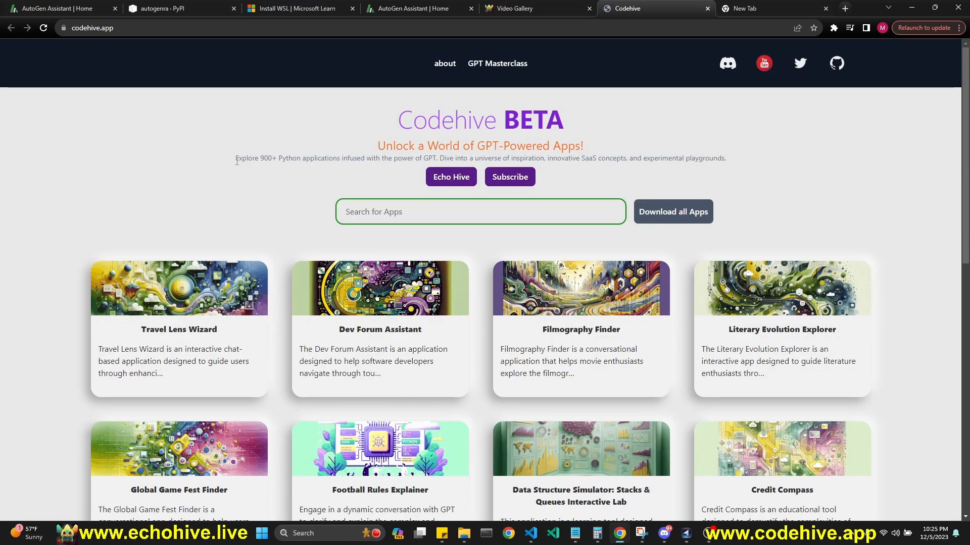
Preview the Dev Forum Assistant code in Codehive, then open the Everything GPT API Course post.
drag(237, 158, 362, 158)
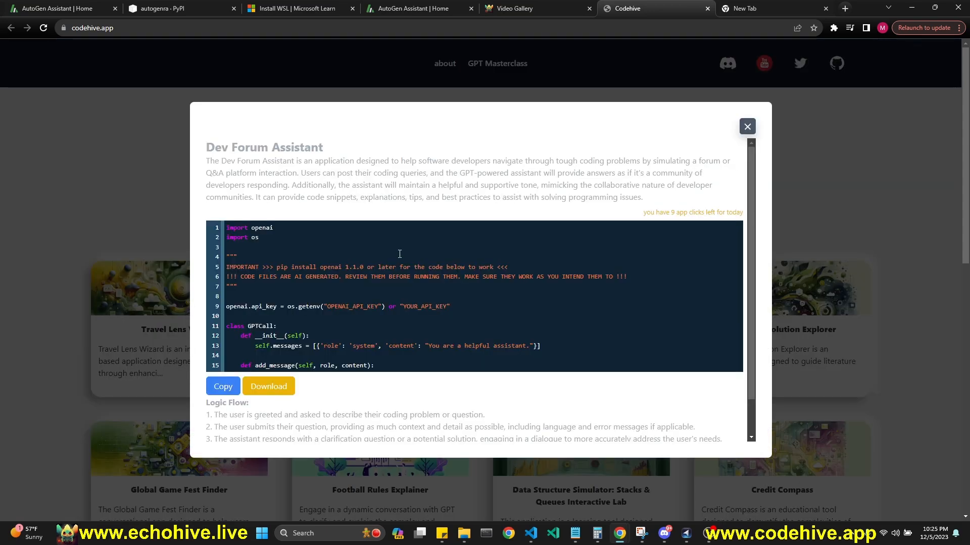
scroll(down, 3)
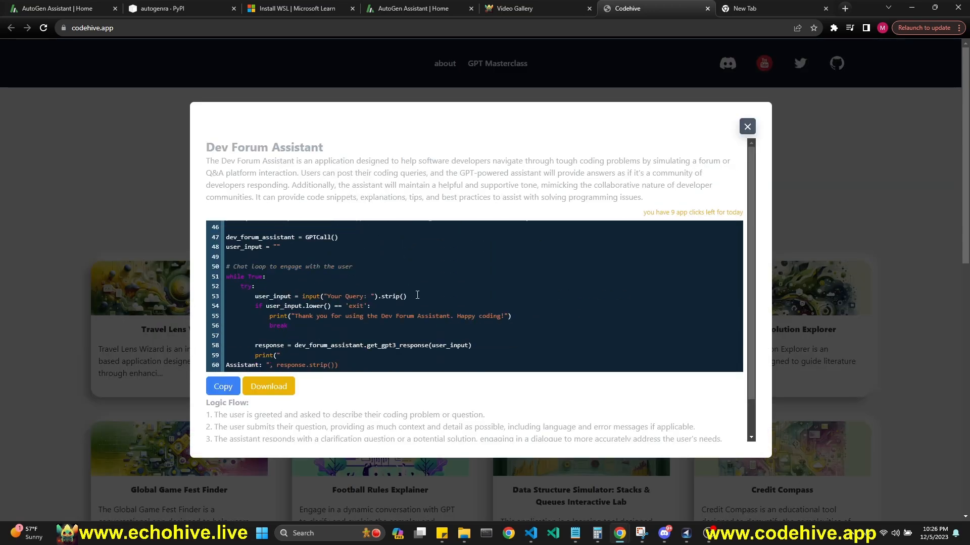
click(746, 127)
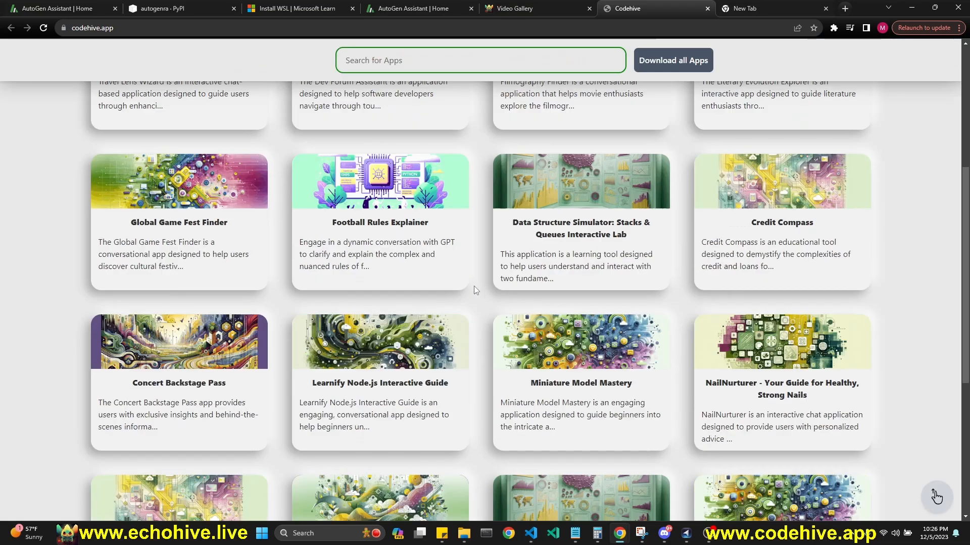
scroll(up, 3)
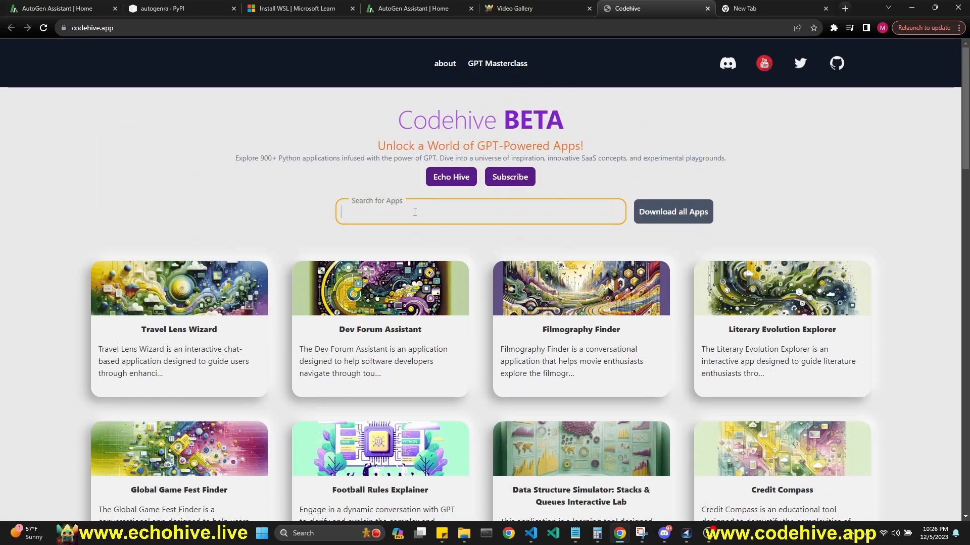
click(535, 8)
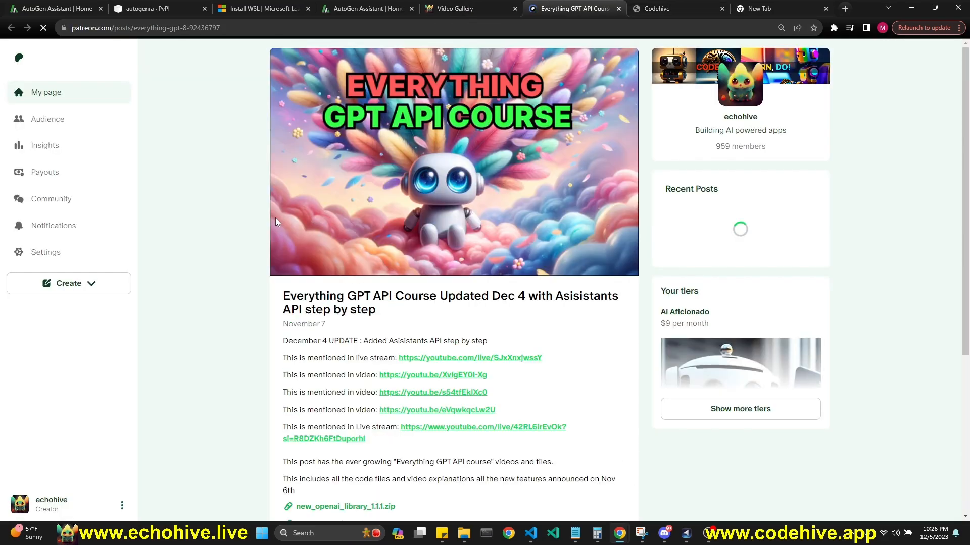
Scroll through the Patreon course post and its zip files, then return to AutoGen Assistant.
scroll(down, 3)
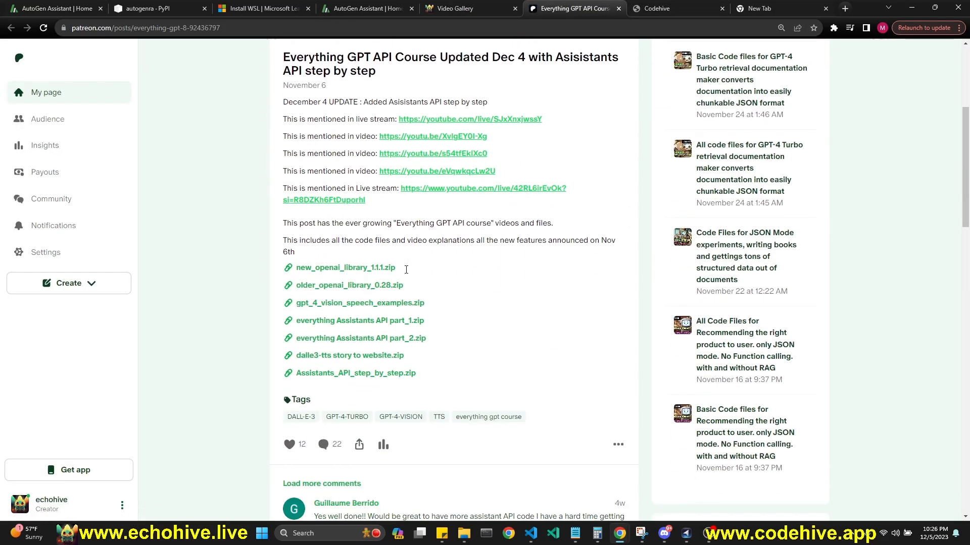
scroll(down, 3)
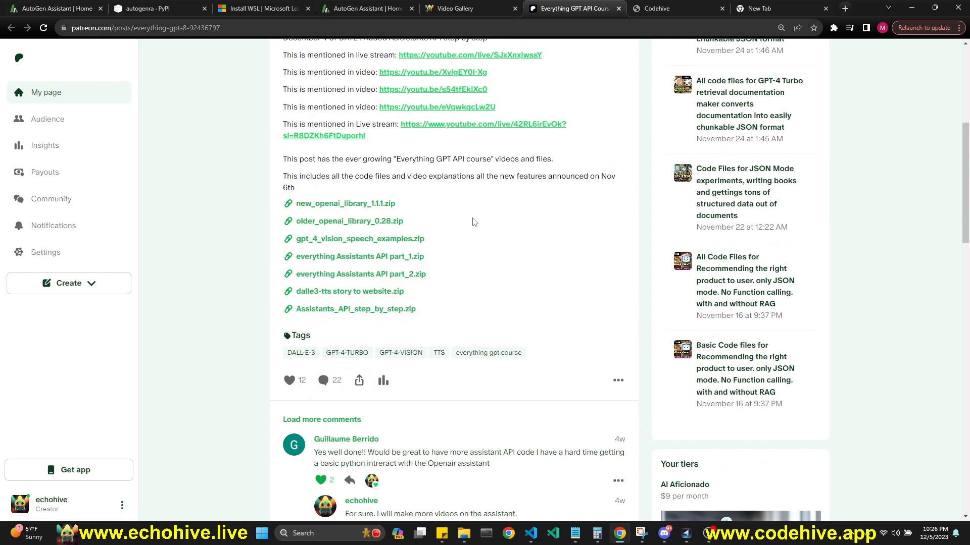
mouse_move(459, 290)
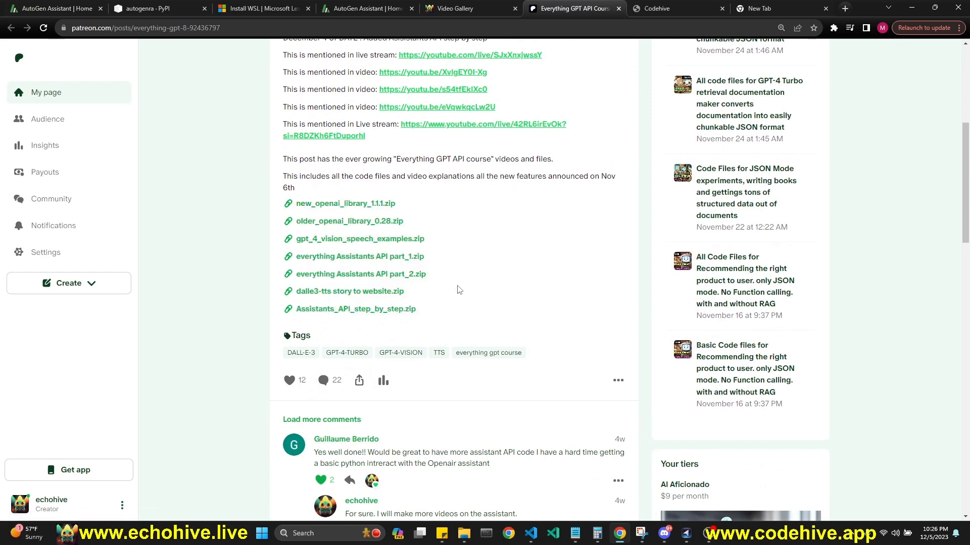
scroll(up, 3)
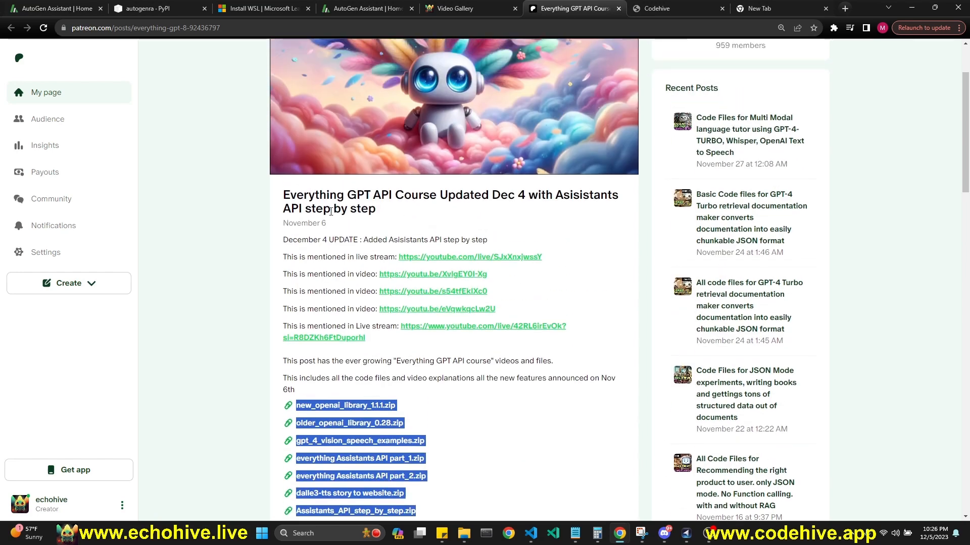
mouse_move(527, 269)
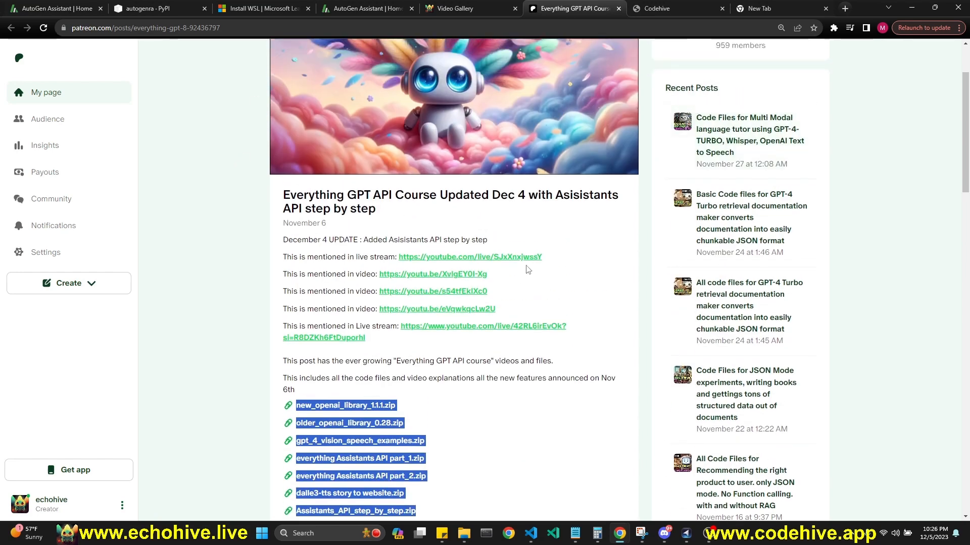
click(364, 8)
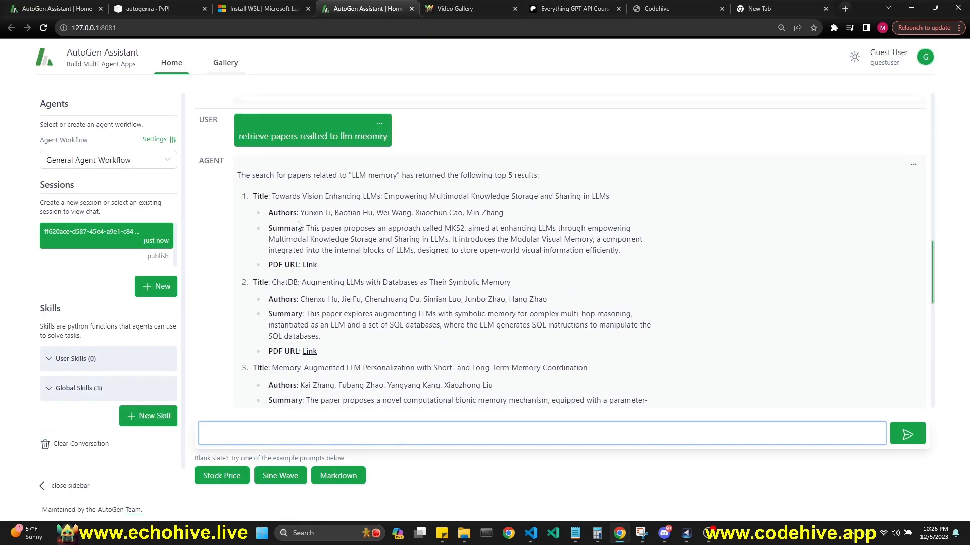
Open the ChatDB paper's arXiv PDF, then switch to the NVDA/TESLA chart chat.
scroll(down, 3)
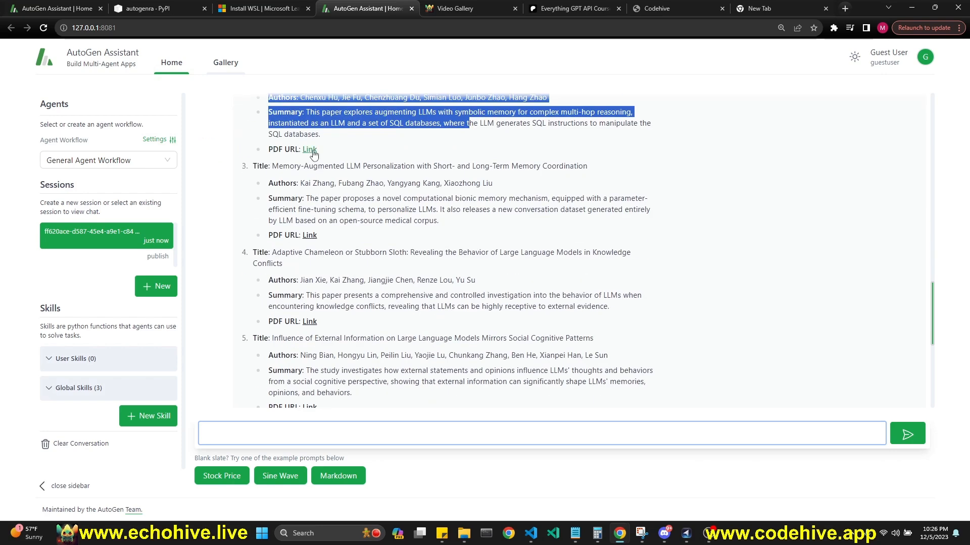
click(309, 150)
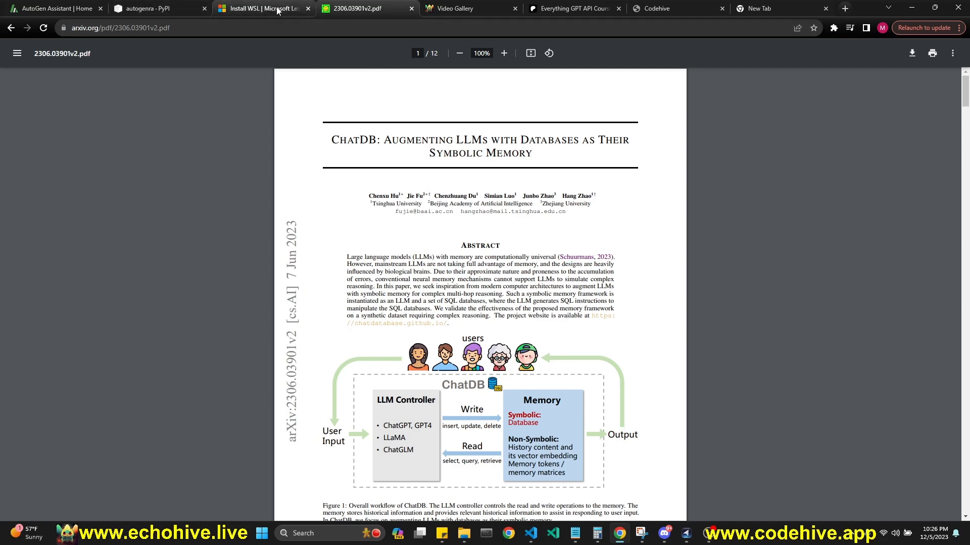
click(54, 8)
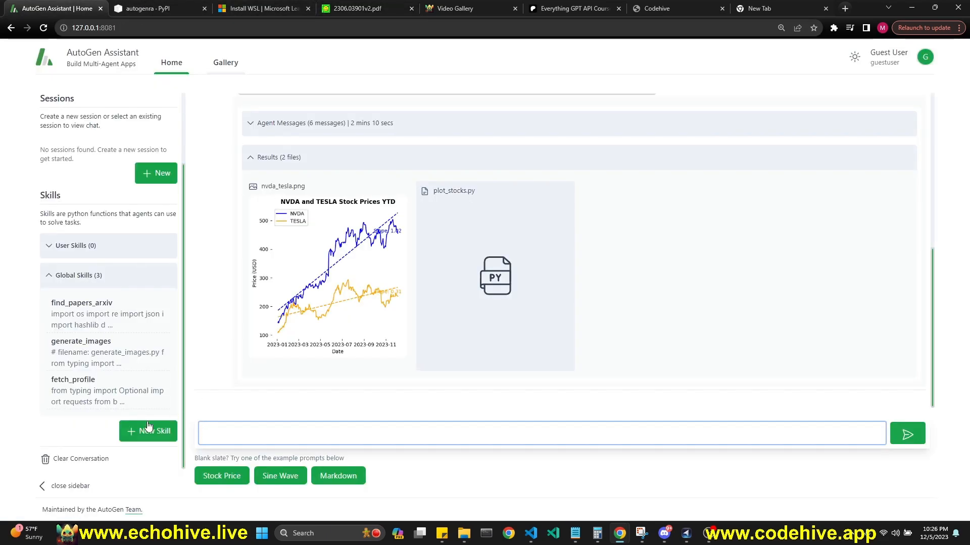
Toggle AutoGen Assistant to dark mode with the sun icon beside Guest User.
click(148, 431)
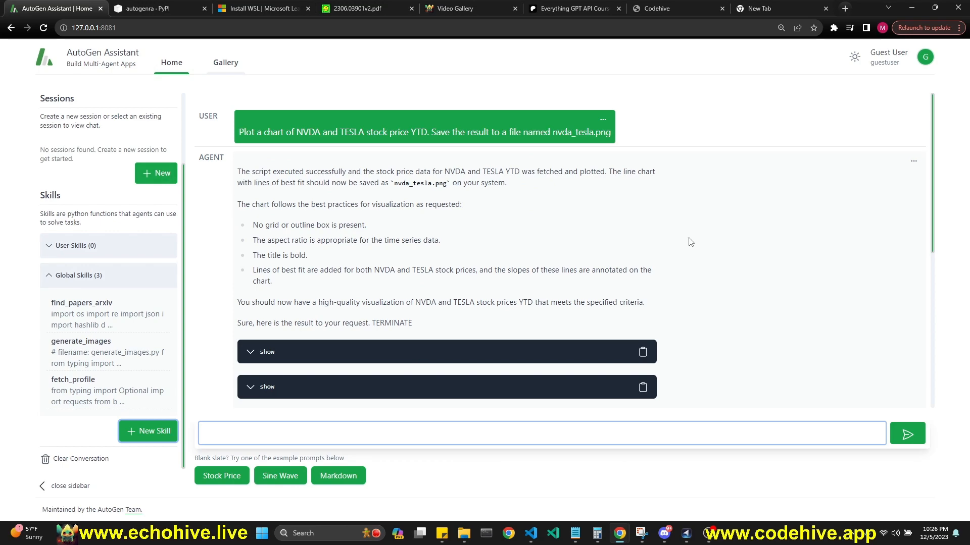
mouse_move(851, 59)
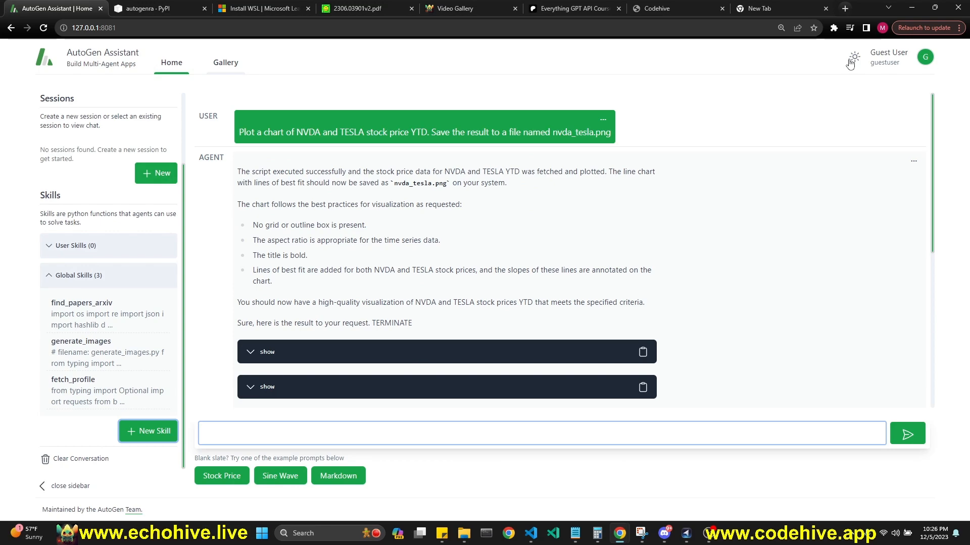
click(852, 57)
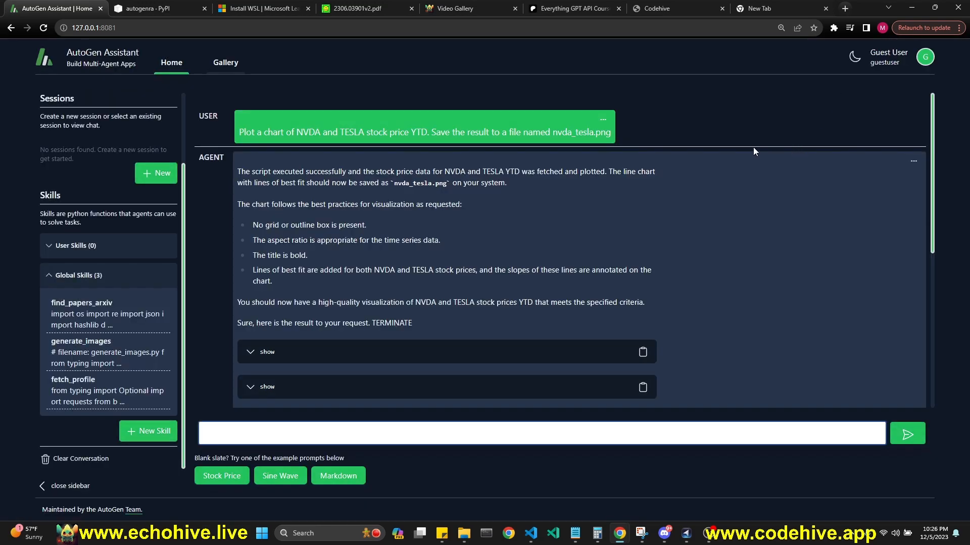